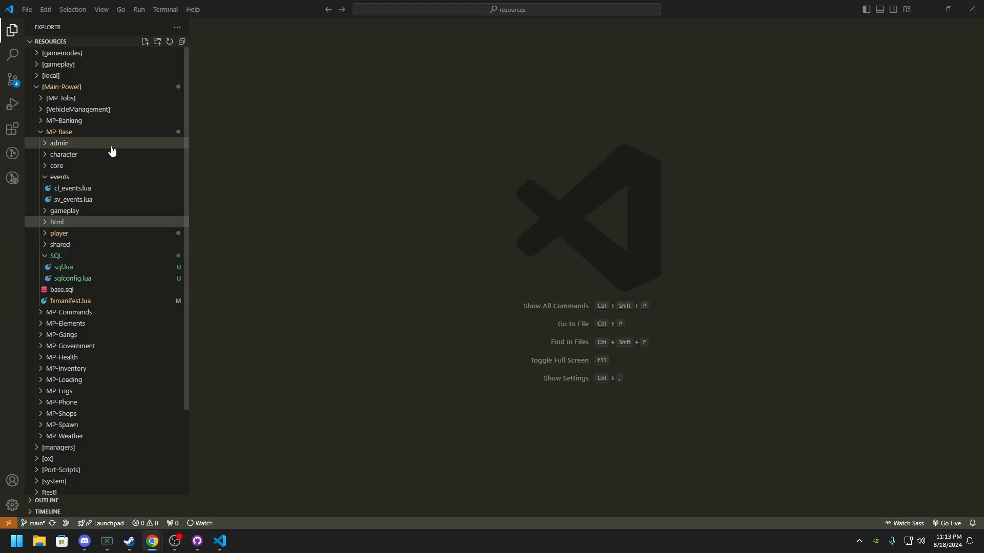
pyautogui.moveTo(100, 139)
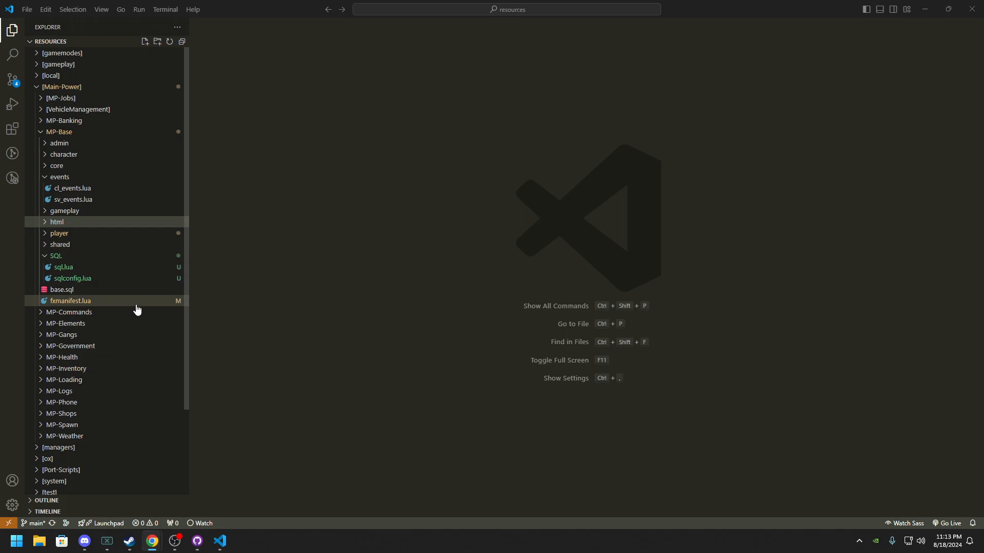
pyautogui.moveTo(112, 256)
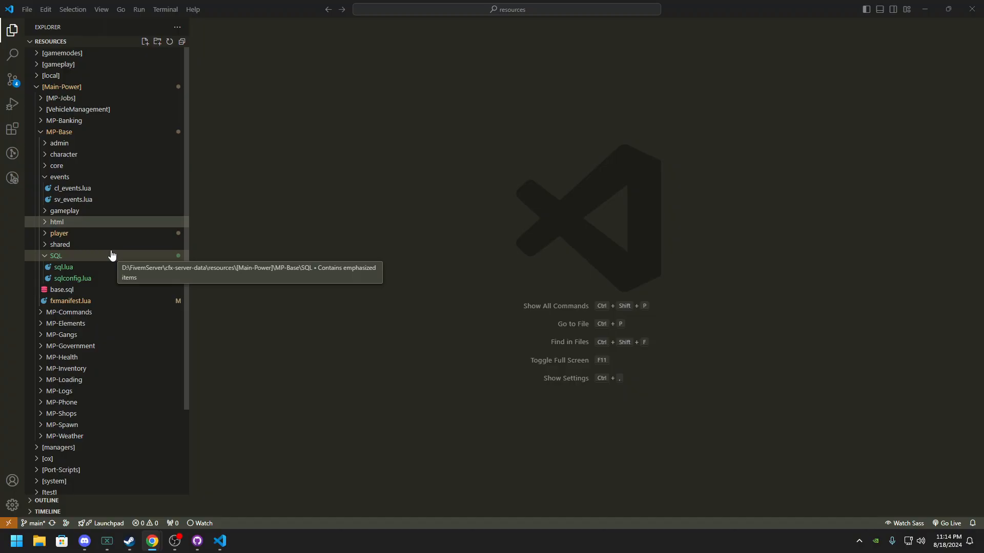
# Browse the MP-Base folder in the Explorer, then view the Main Power Development Trello board
pyautogui.click(55, 255)
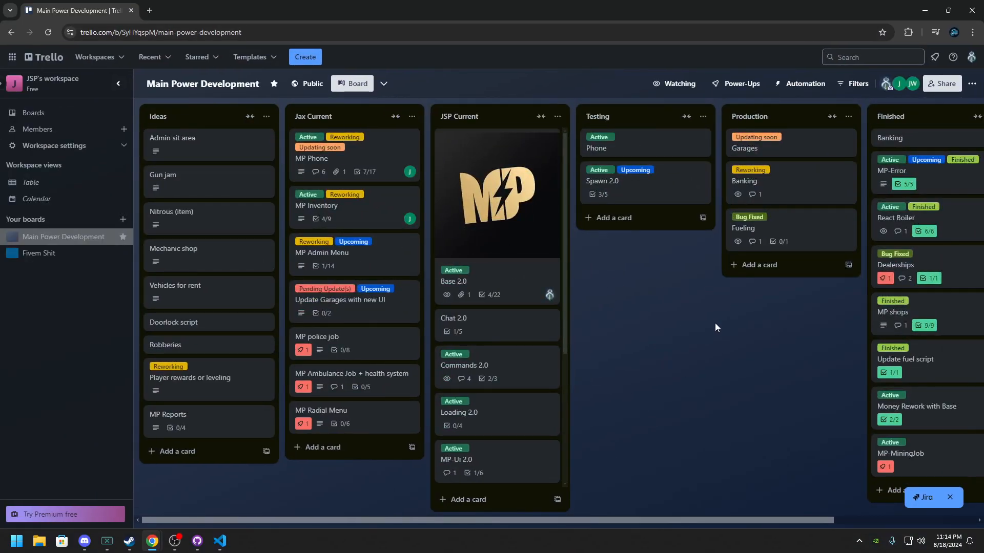
pyautogui.hscroll(3)
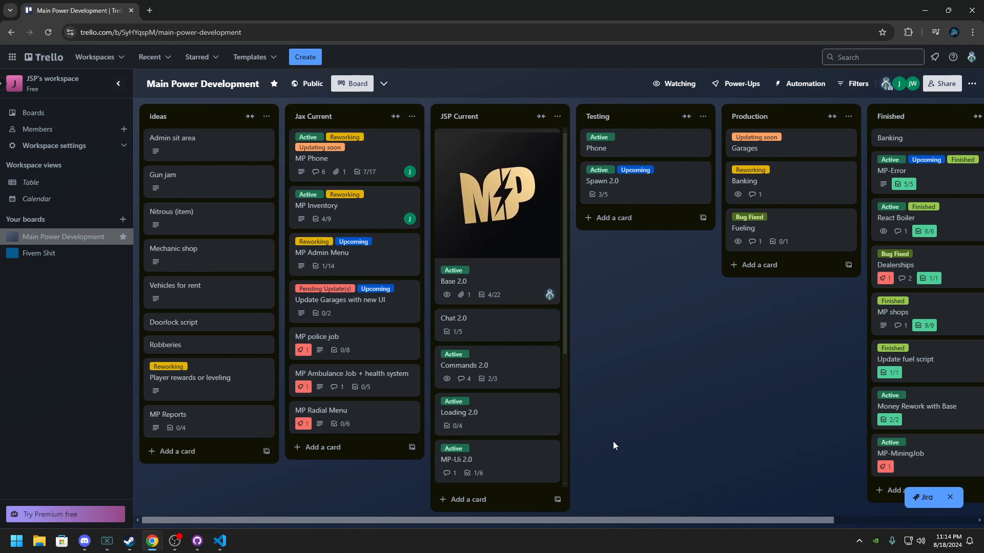
pyautogui.click(117, 84)
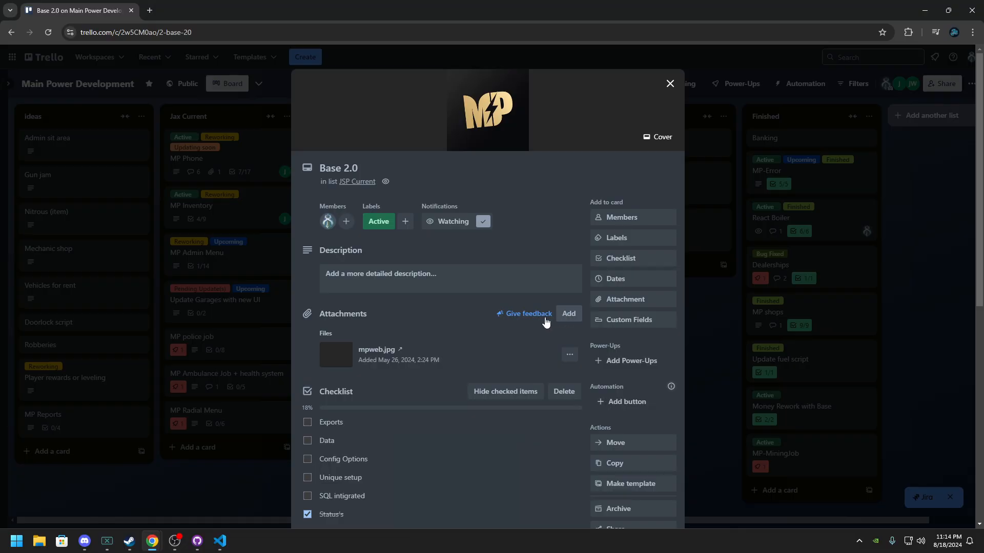
pyautogui.scroll(-3)
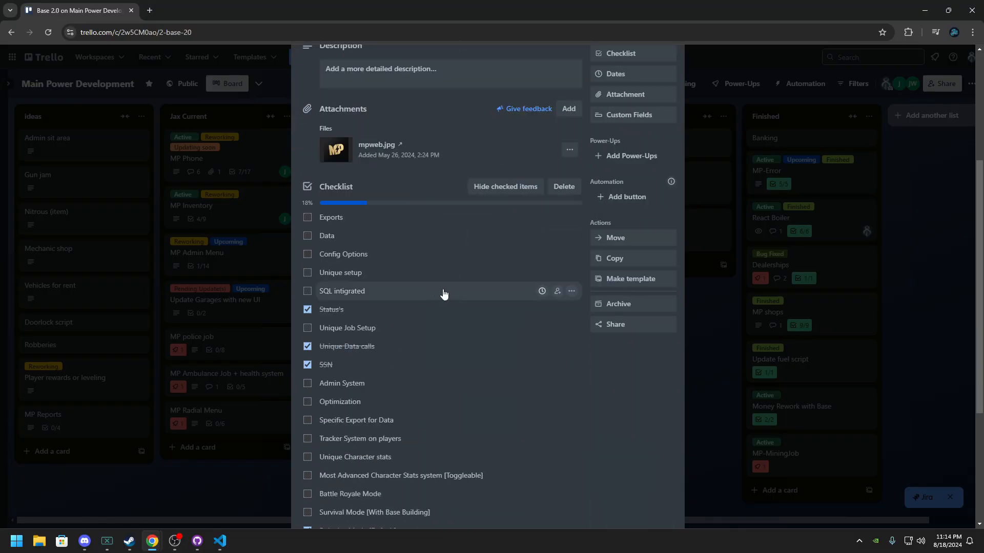
pyautogui.scroll(-3)
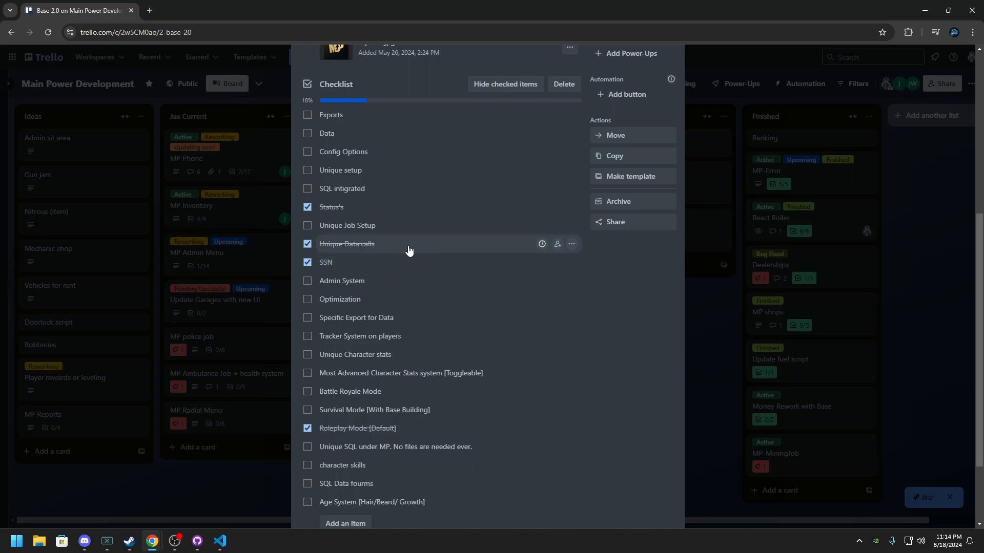
pyautogui.scroll(-3)
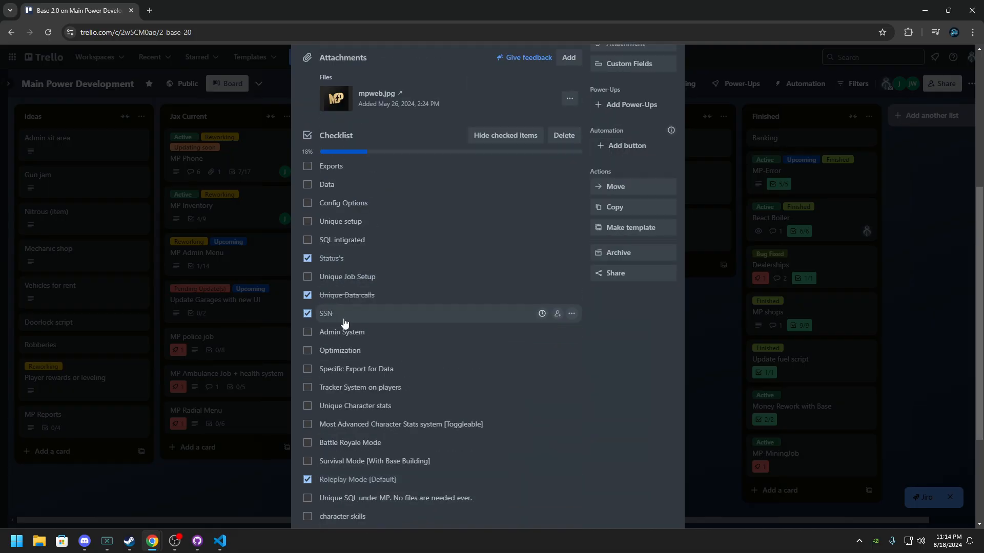
pyautogui.scroll(-3)
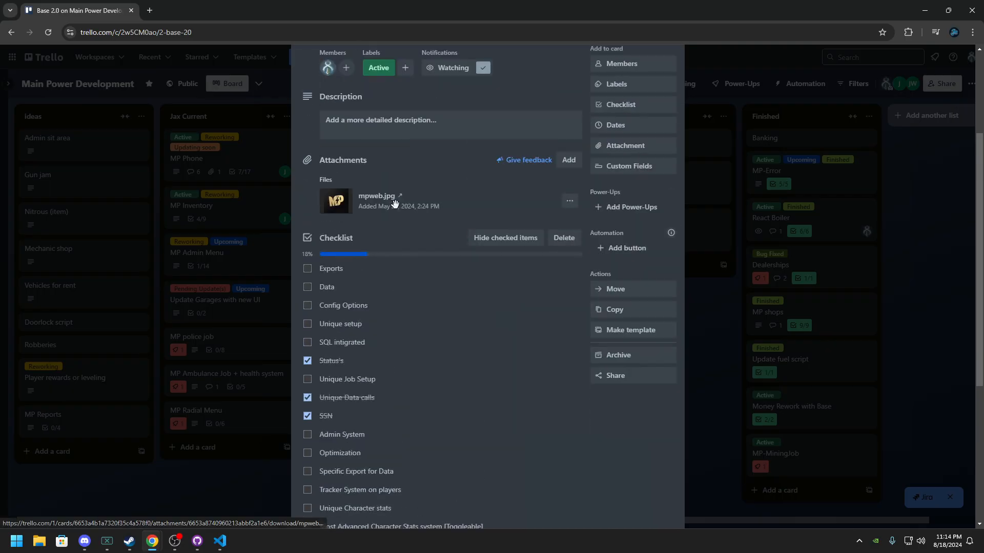
pyautogui.scroll(-3)
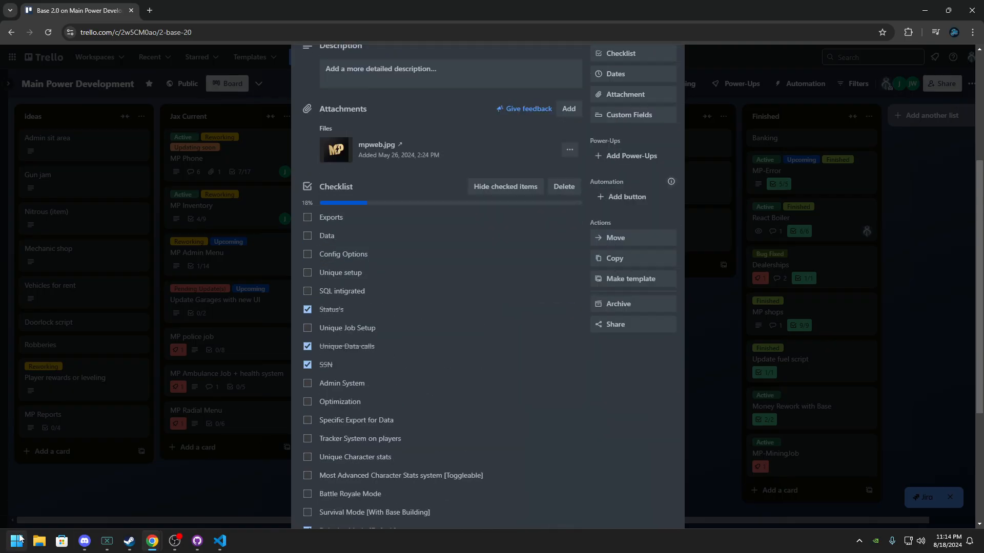
pyautogui.moveTo(131, 538)
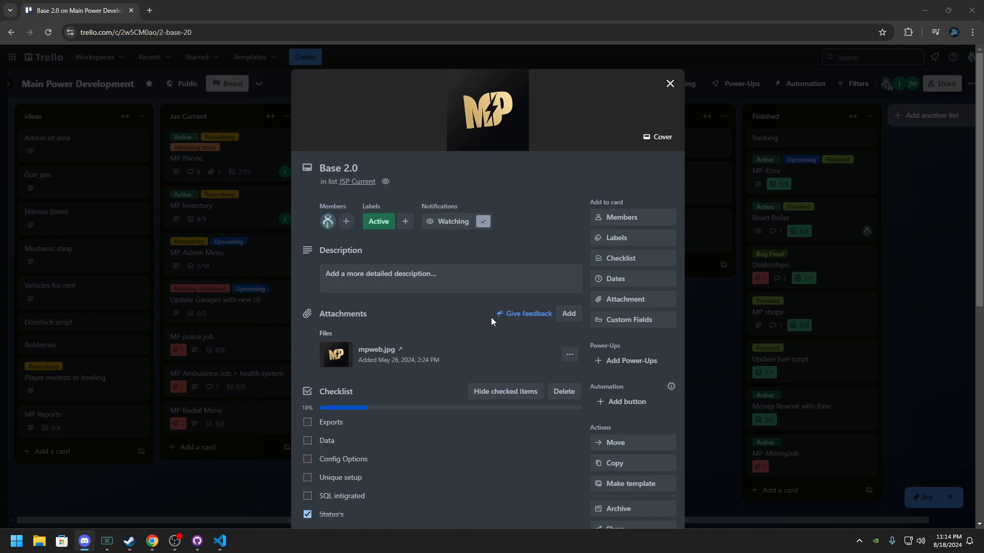
pyautogui.moveTo(489, 325)
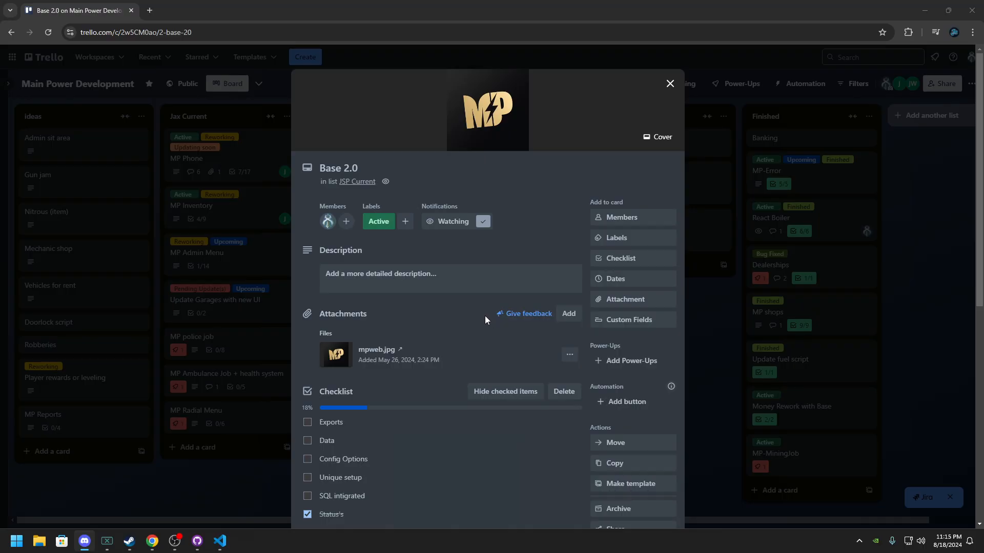
pyautogui.moveTo(482, 322)
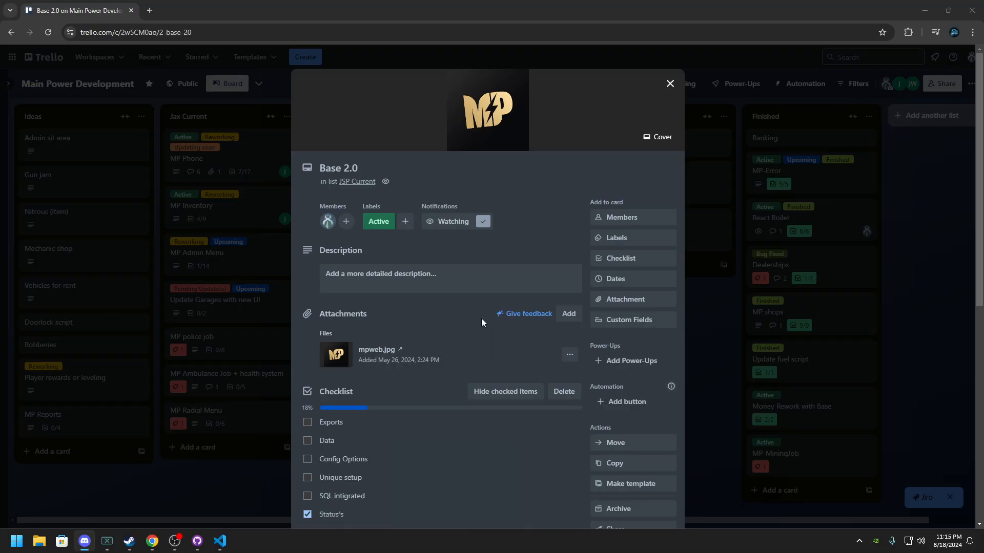
pyautogui.scroll(-3)
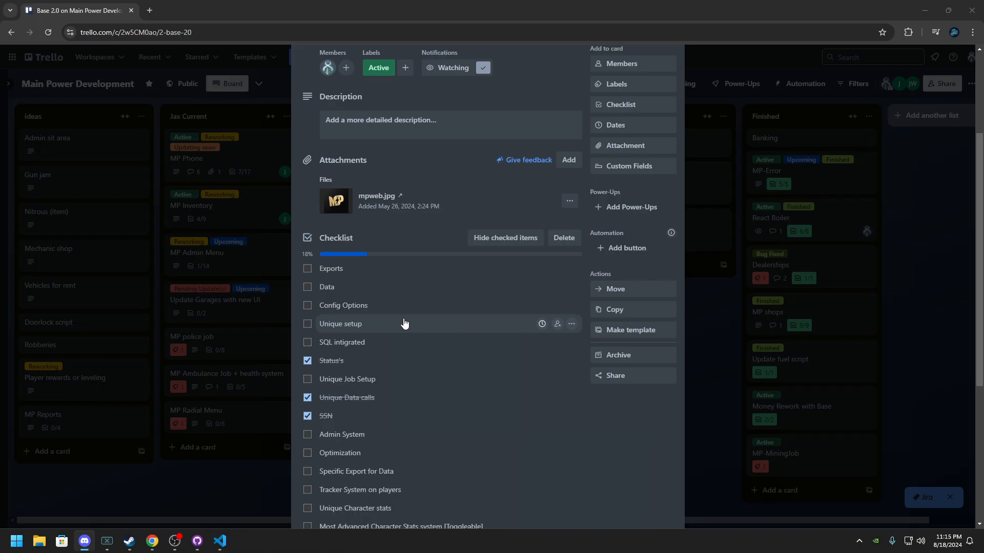
pyautogui.scroll(-3)
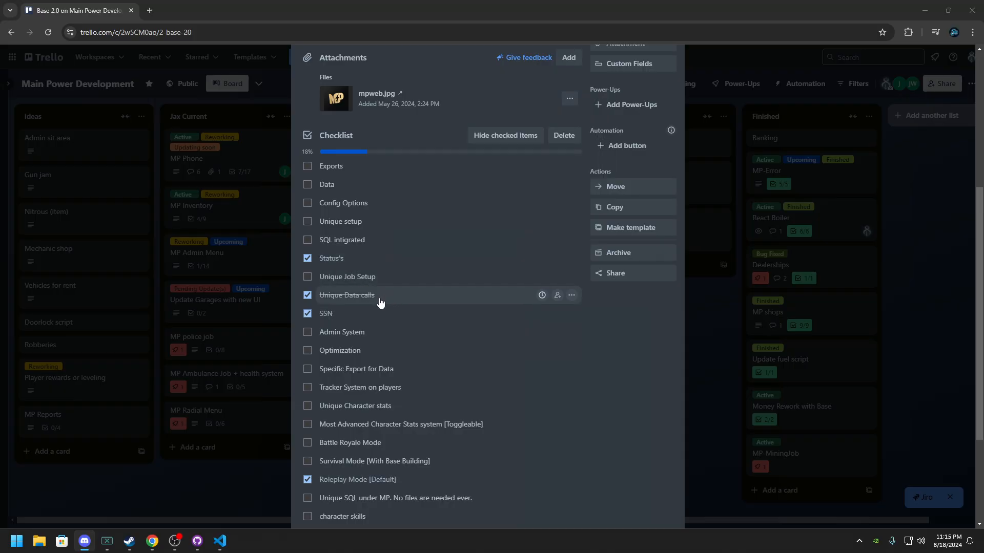
pyautogui.scroll(-3)
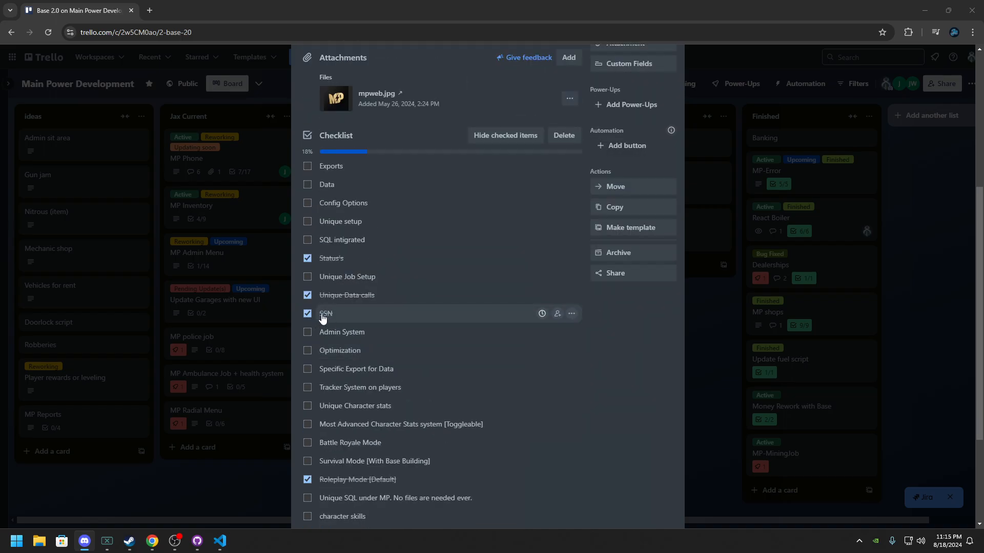
pyautogui.moveTo(372, 322)
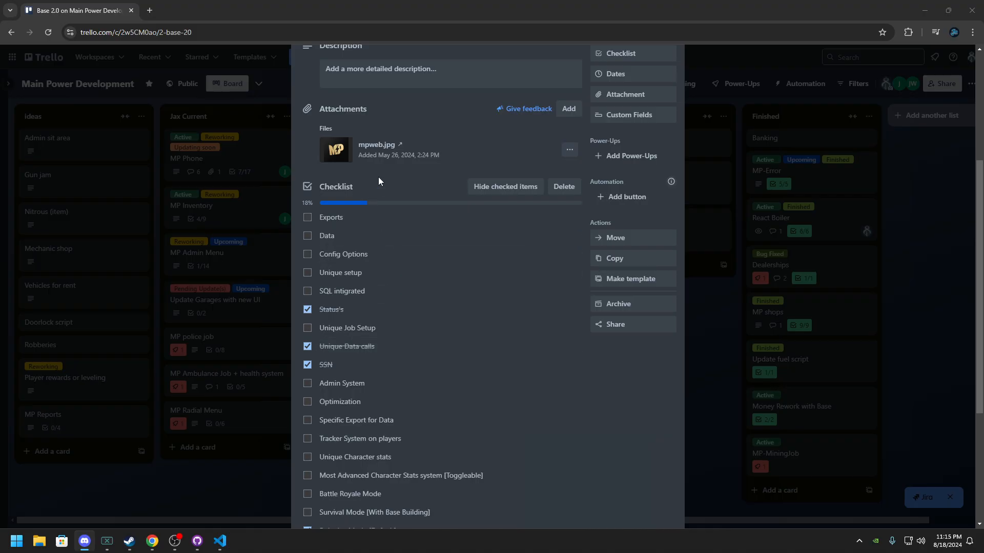
pyautogui.scroll(-3)
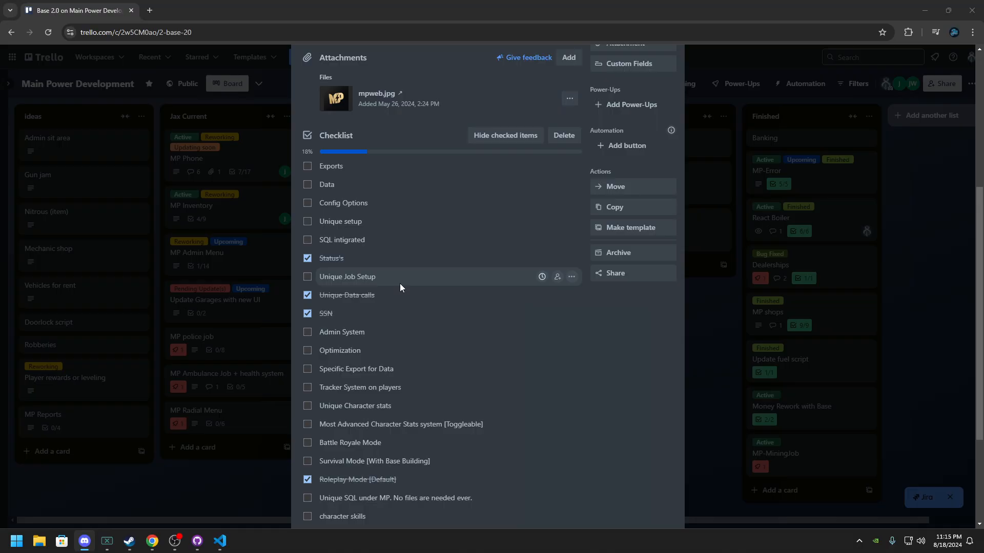
pyautogui.scroll(-3)
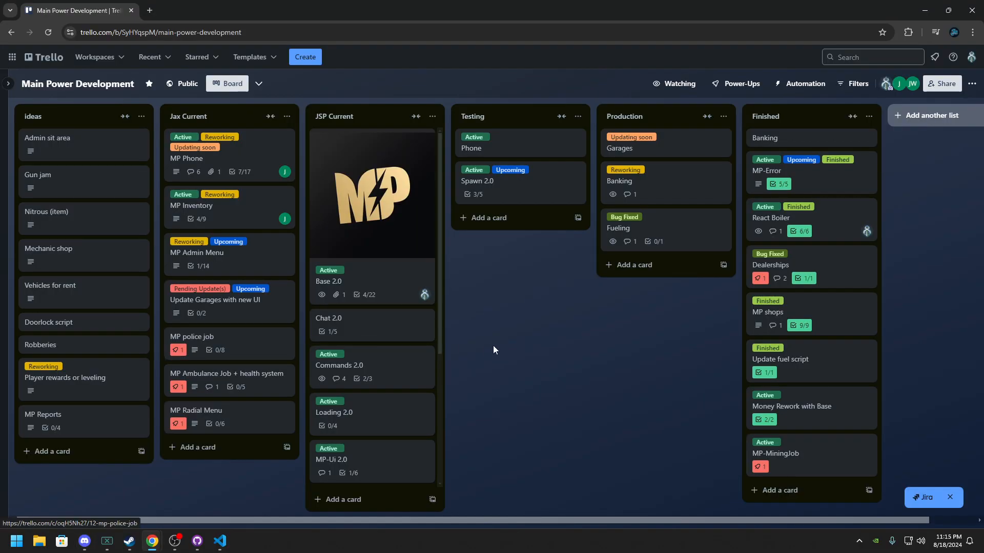
pyautogui.moveTo(380, 332)
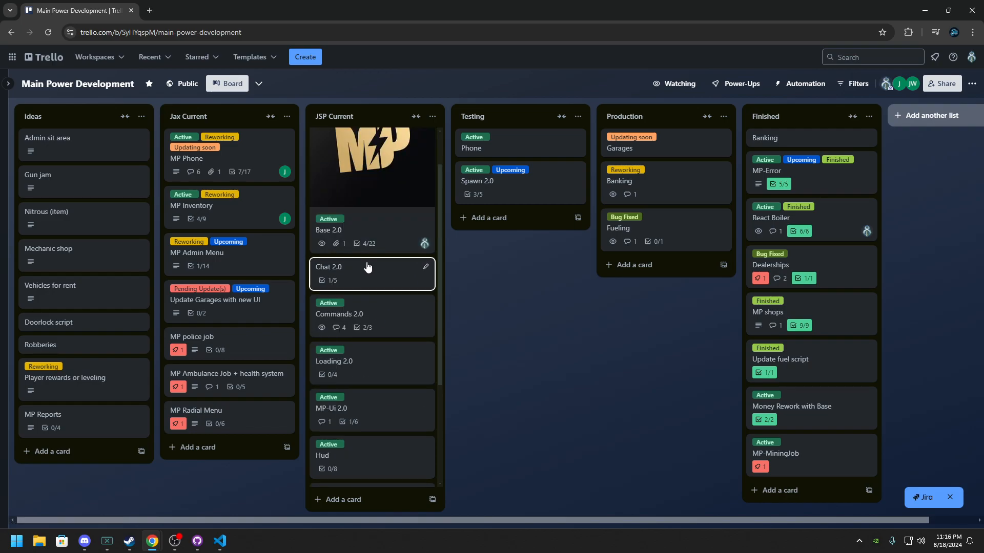
# Scroll JSP Current and move Hud and Loading 2.0 under Base 2.0, ahead of Chat 2.0
pyautogui.scroll(-3)
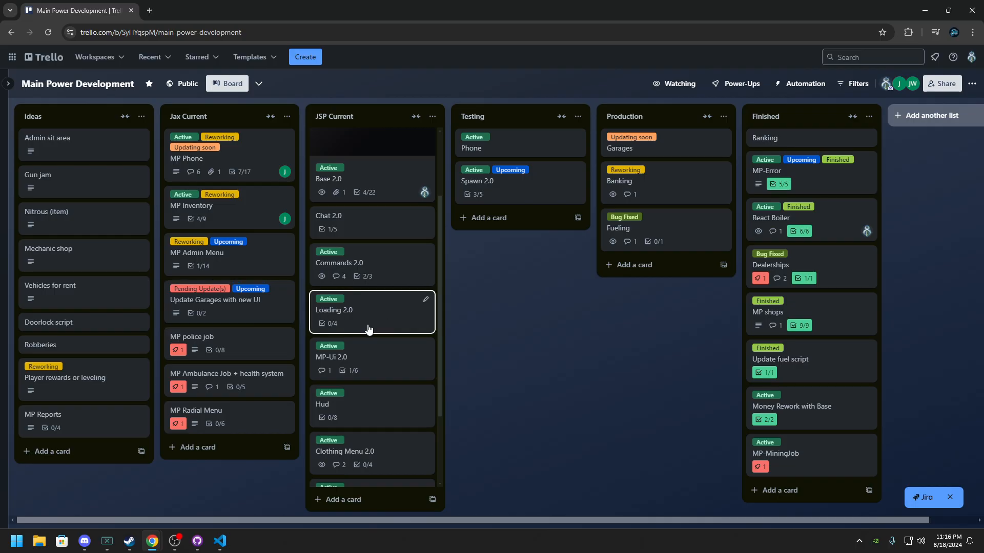
pyautogui.moveTo(355, 311)
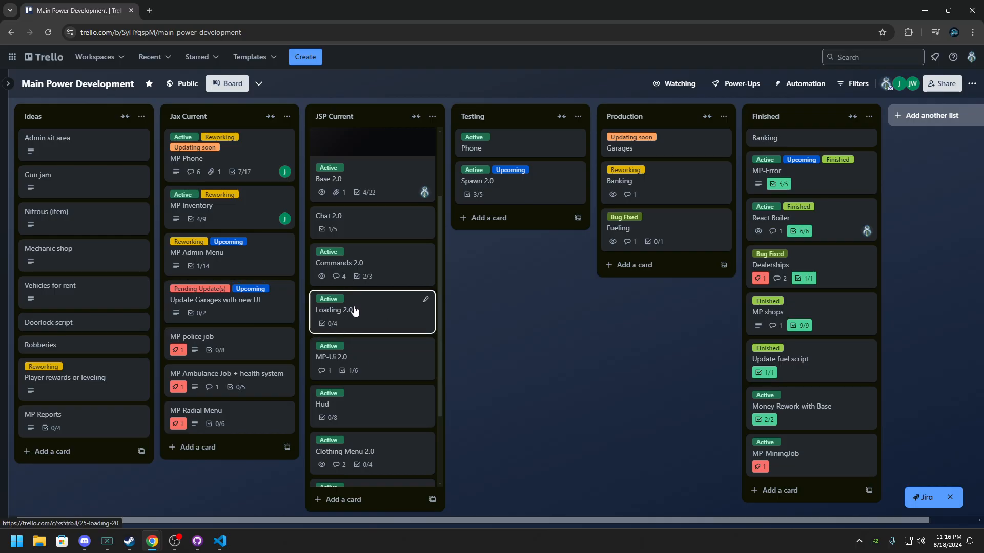
pyautogui.scroll(-3)
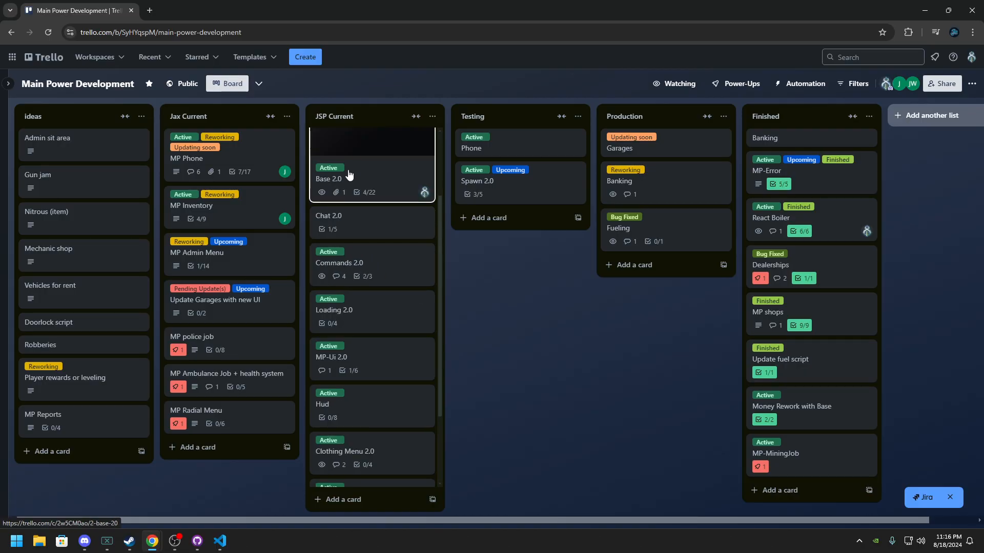
pyautogui.scroll(-3)
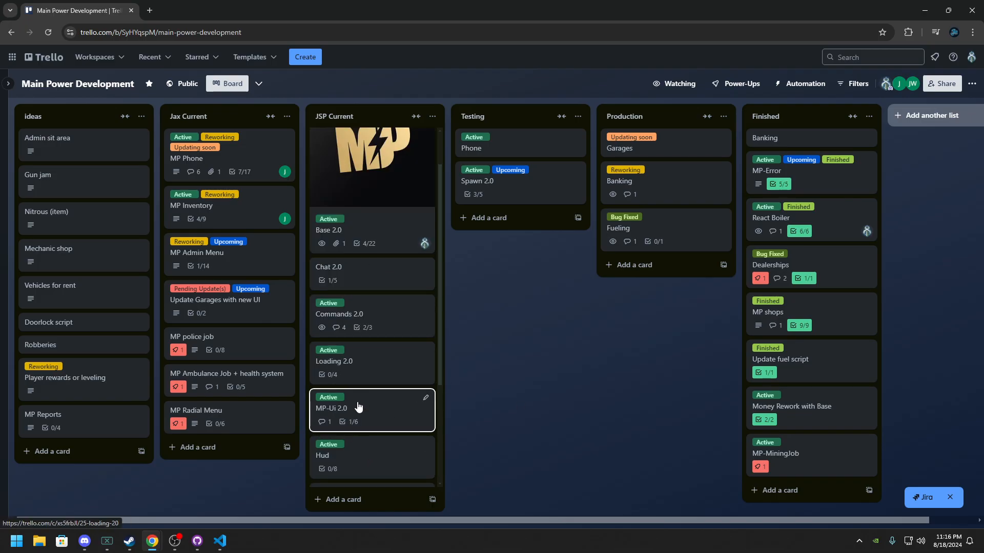
pyautogui.scroll(-3)
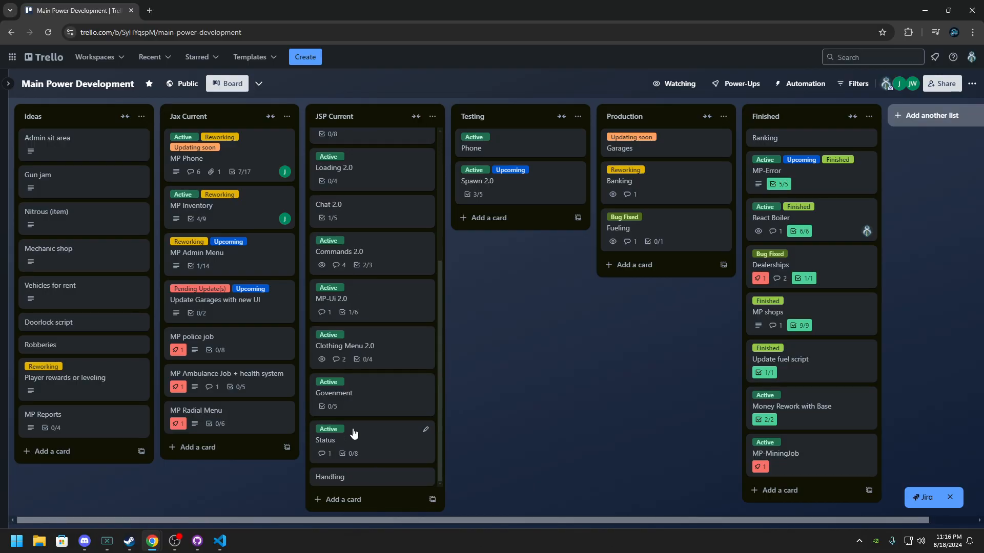
pyautogui.click(326, 440)
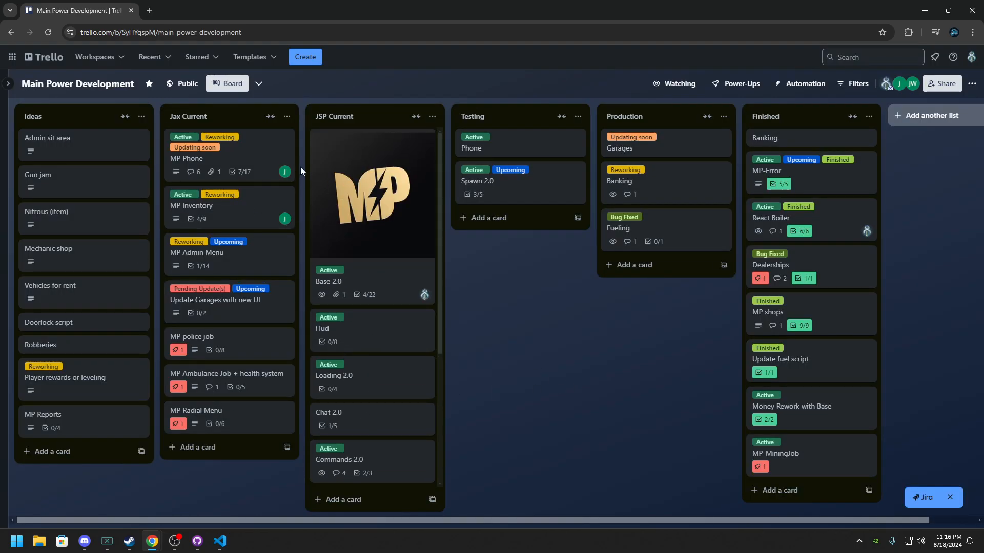
pyautogui.click(219, 544)
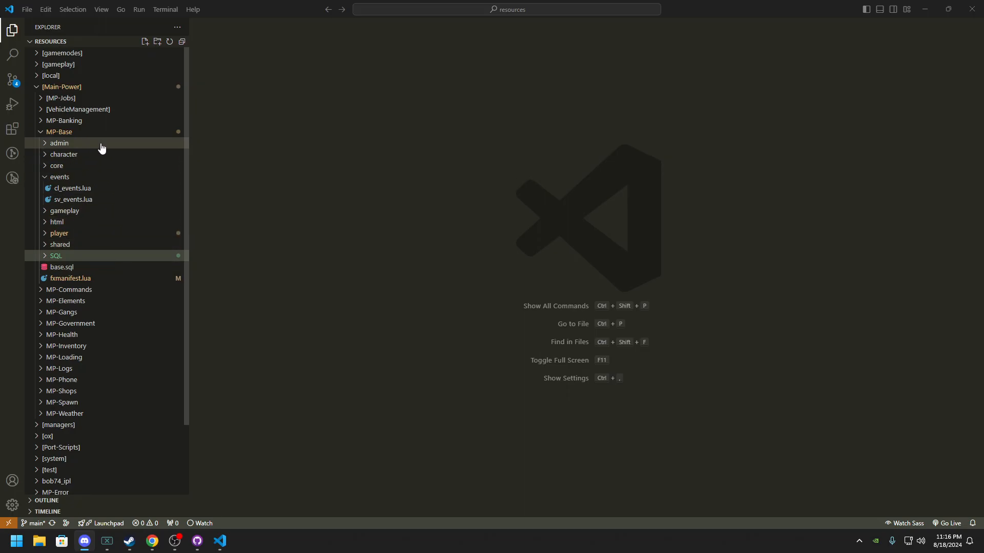
pyautogui.moveTo(87, 177)
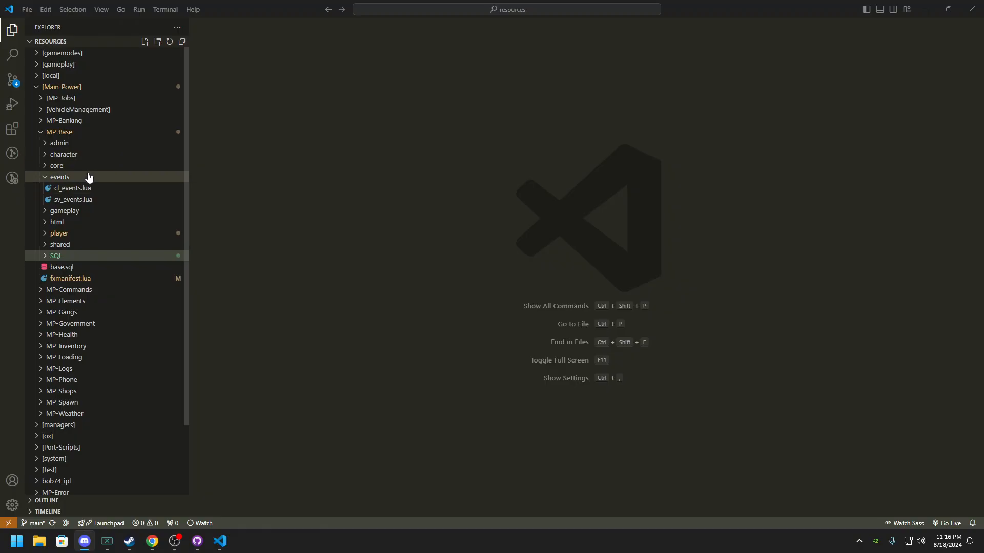
pyautogui.moveTo(59, 177)
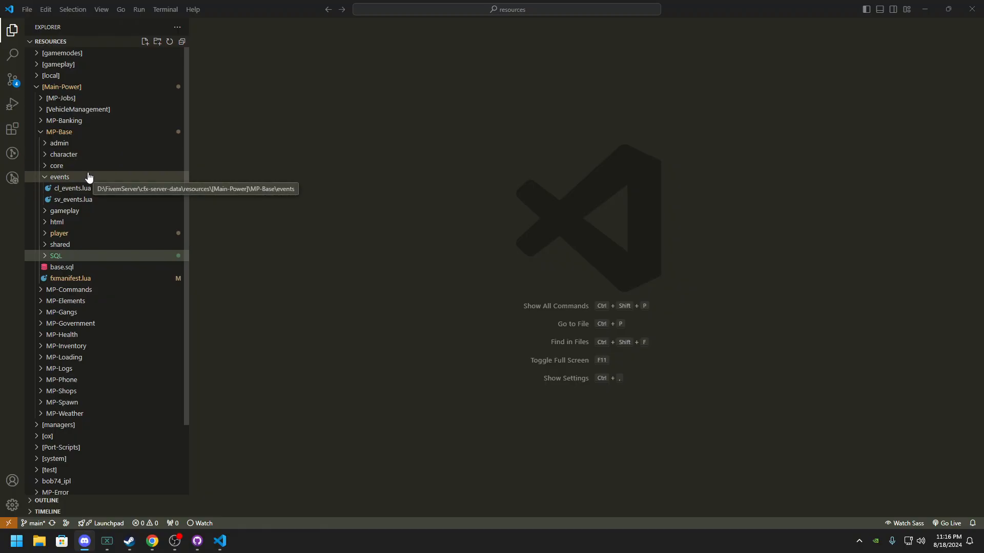
# Expand MP-Base > html in the Explorer and open main.css
pyautogui.click(59, 176)
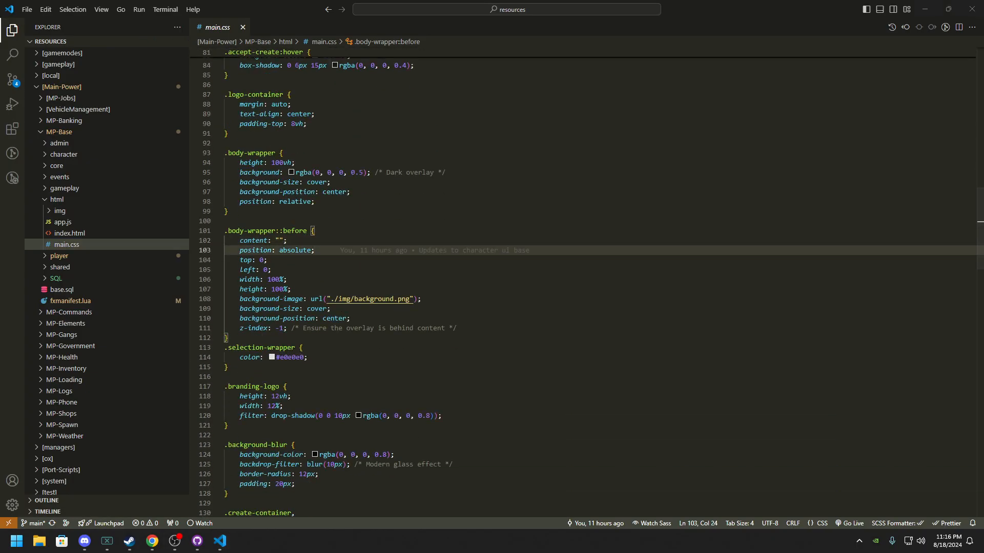
# Add a blank line after .body-wrapper::before and retype 'position: relative;' in .body-wrapper
pyautogui.click(329, 308)
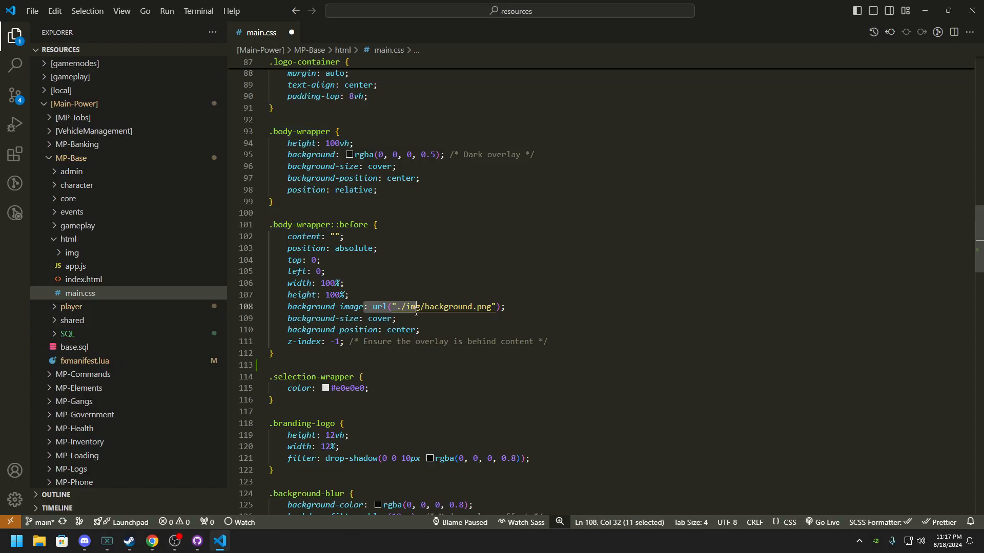
pyautogui.click(319, 260)
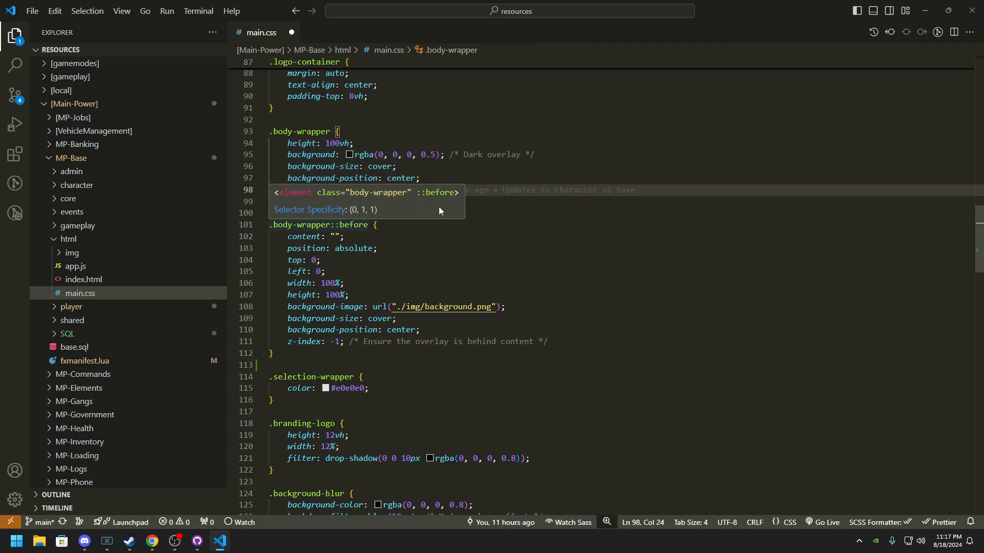
pyautogui.write('position: relative;')
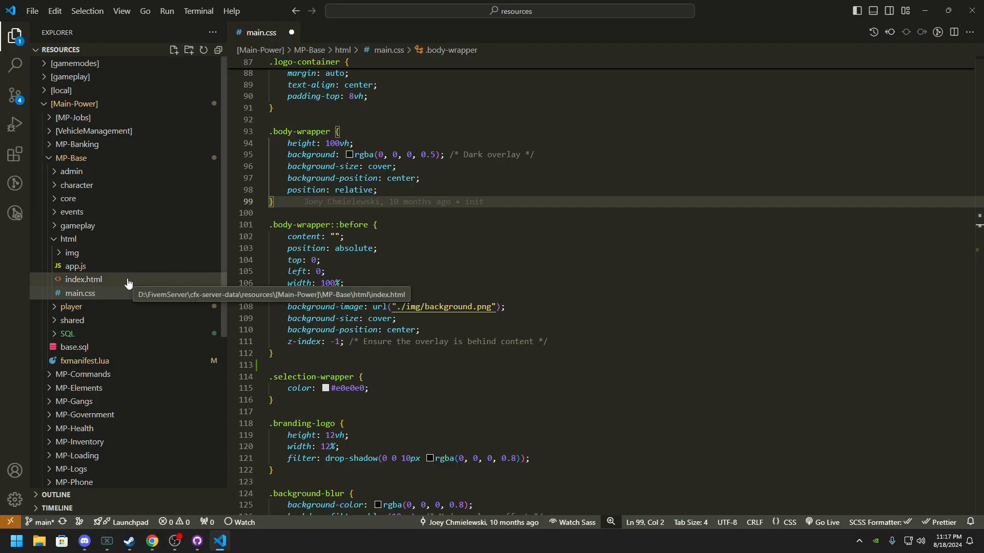
# Open index.html, then app.js, and highlight 'admin' in the bannedNames array
pyautogui.click(83, 280)
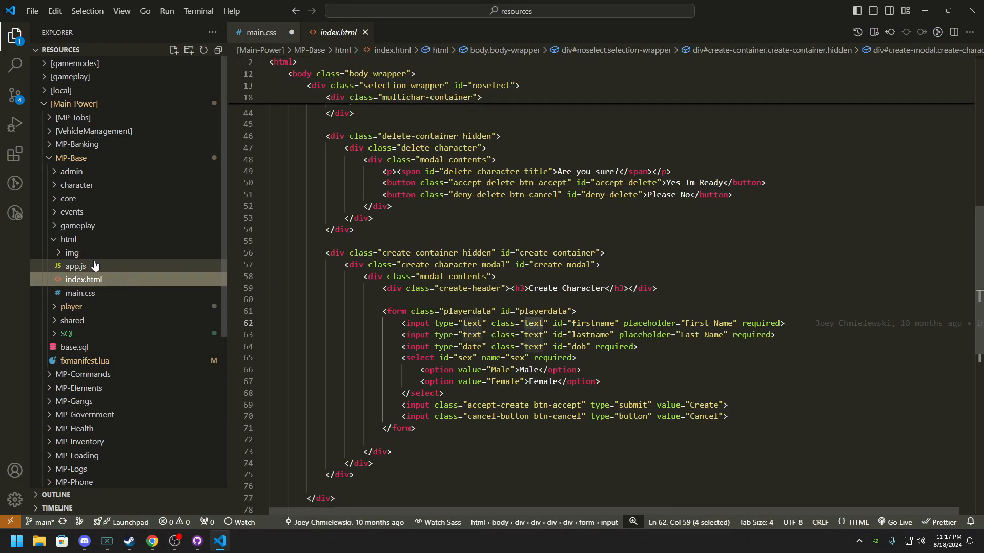
pyautogui.click(76, 266)
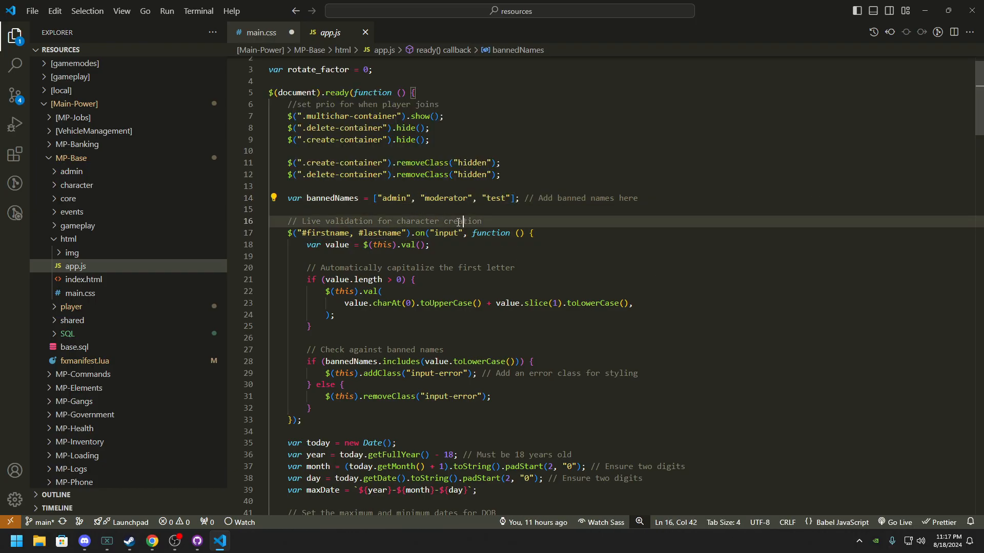
pyautogui.doubleClick(393, 197)
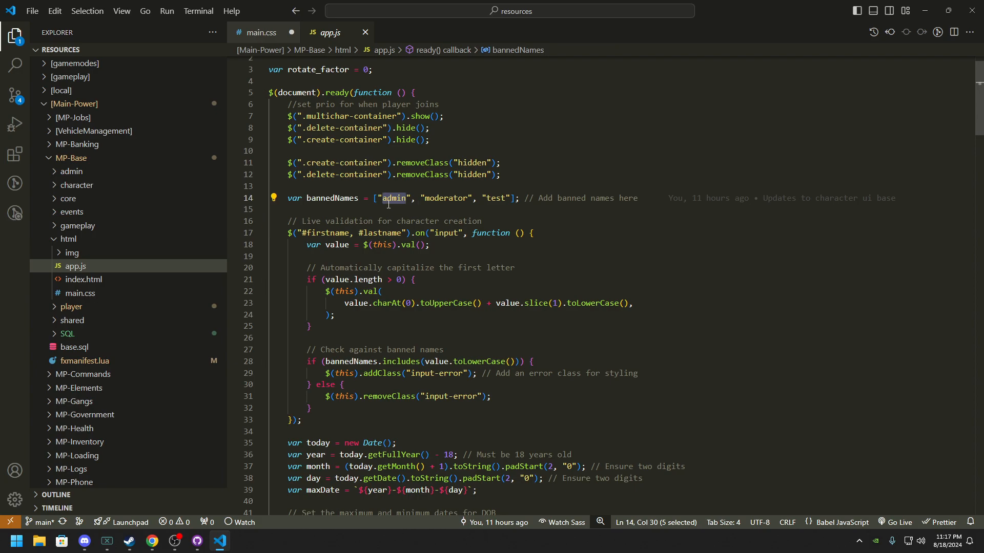
pyautogui.moveTo(338, 208)
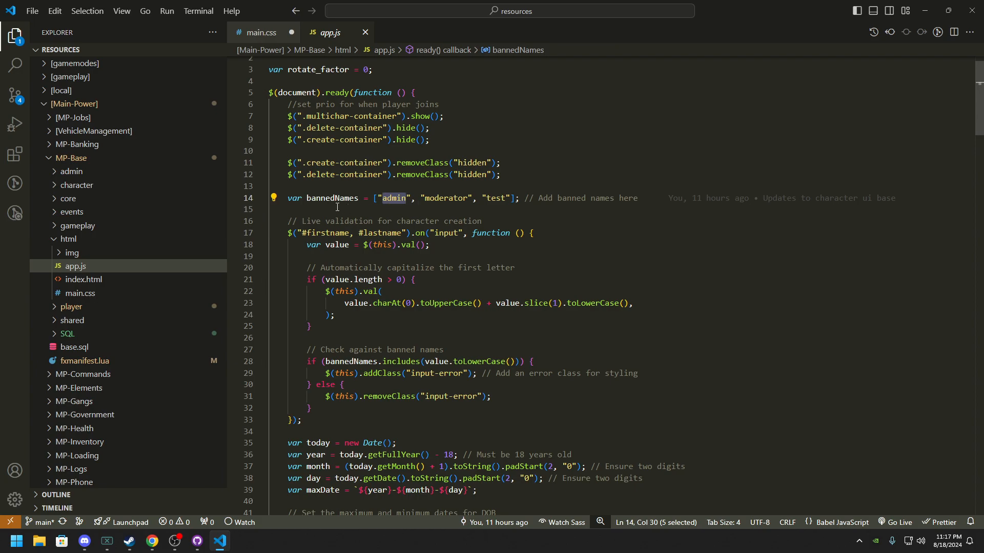
pyautogui.moveTo(405, 213)
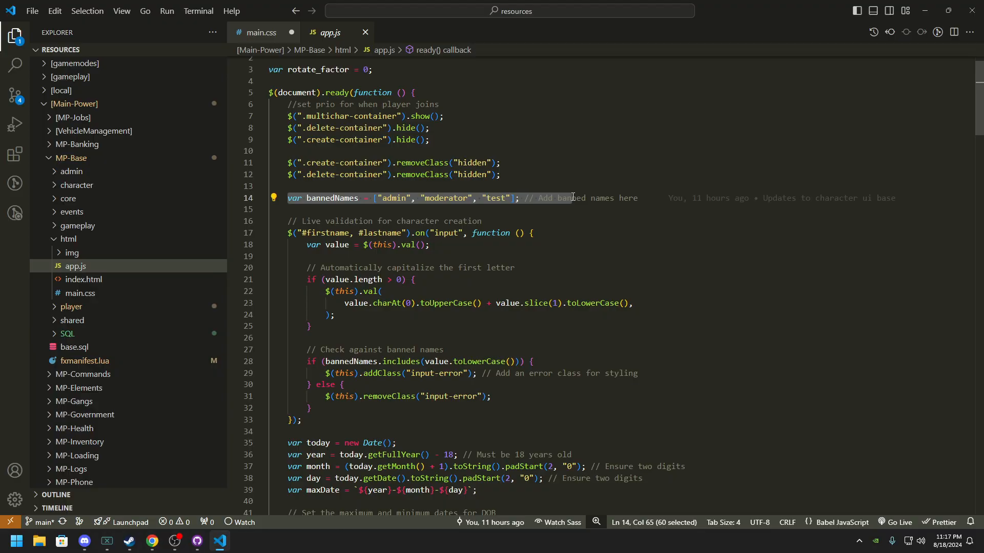
pyautogui.click(483, 202)
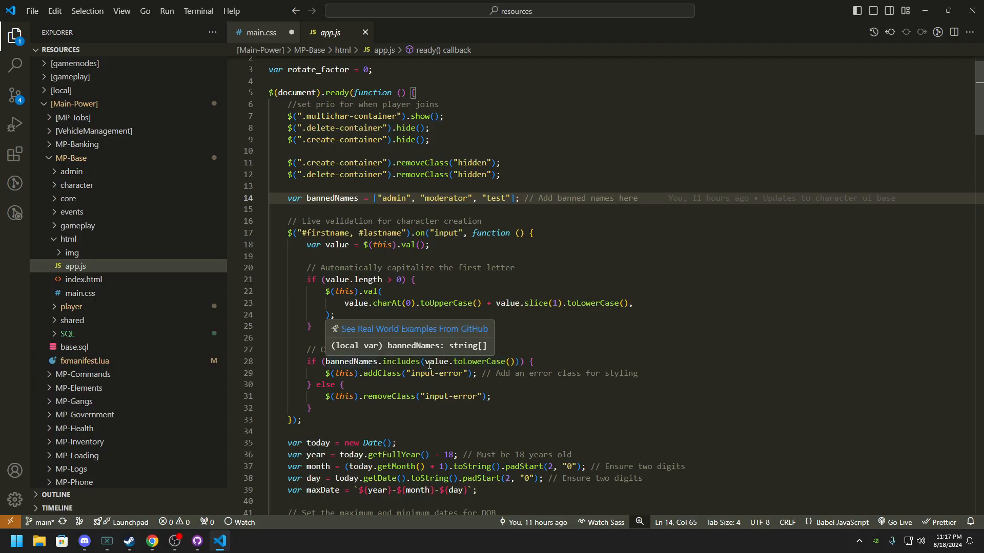
# Scroll app.js and highlight the name-field selector and its line 21 length check
pyautogui.scroll(-3)
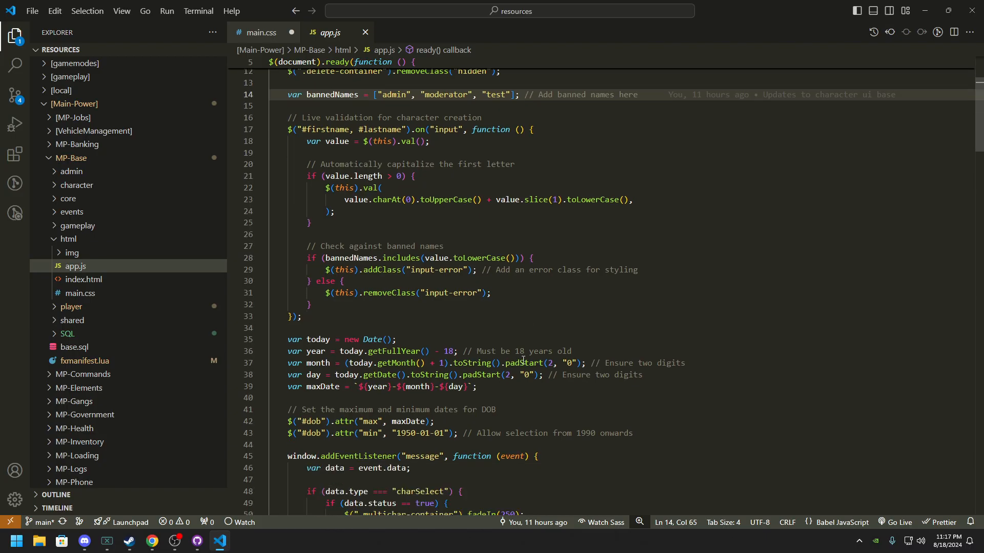
pyautogui.scroll(-3)
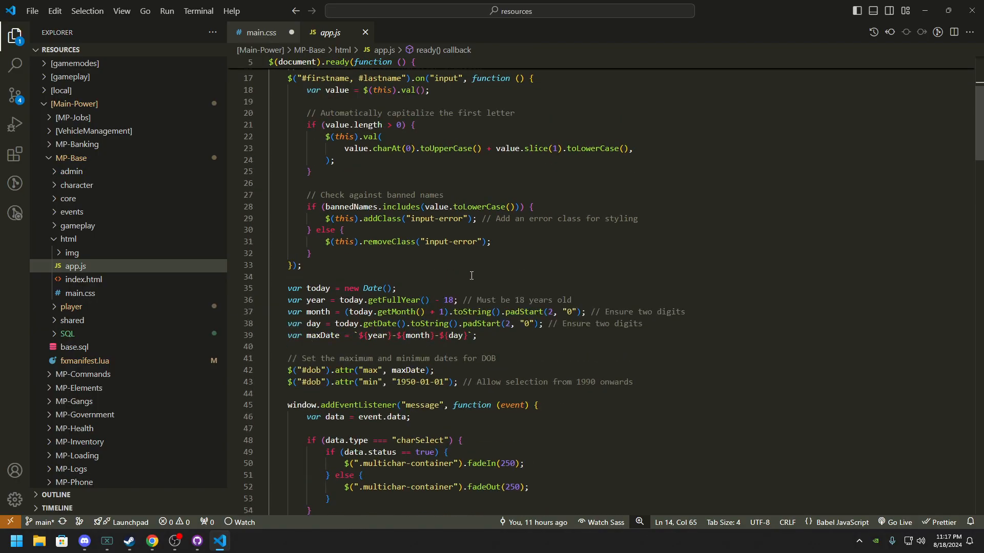
pyautogui.scroll(3)
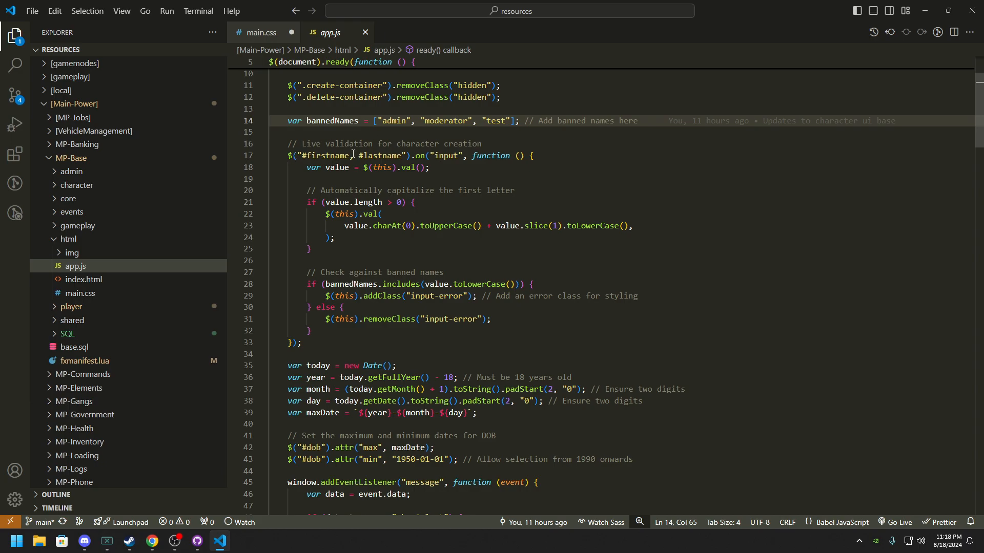
pyautogui.moveTo(288, 155); pyautogui.dragTo(307, 155)
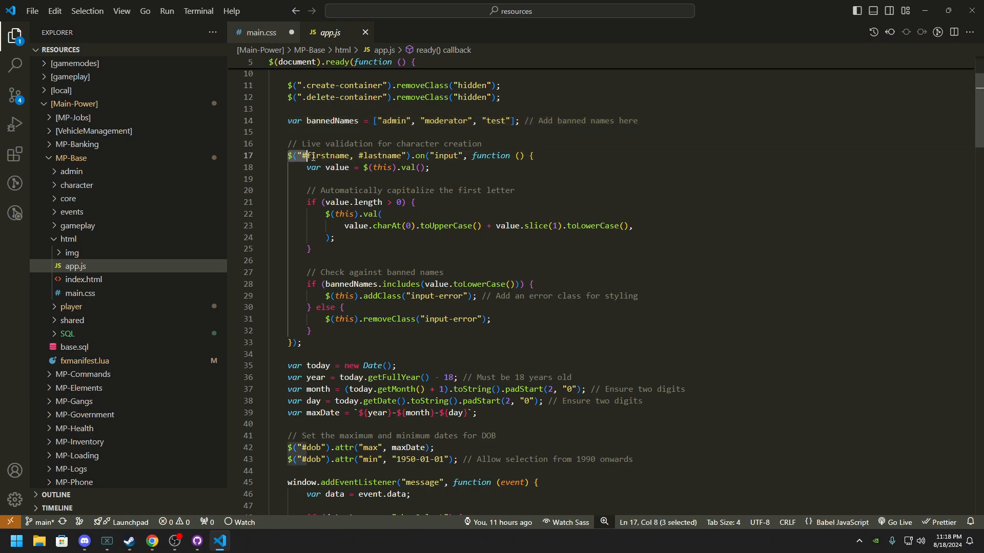
pyautogui.moveTo(308, 155); pyautogui.dragTo(430, 156)
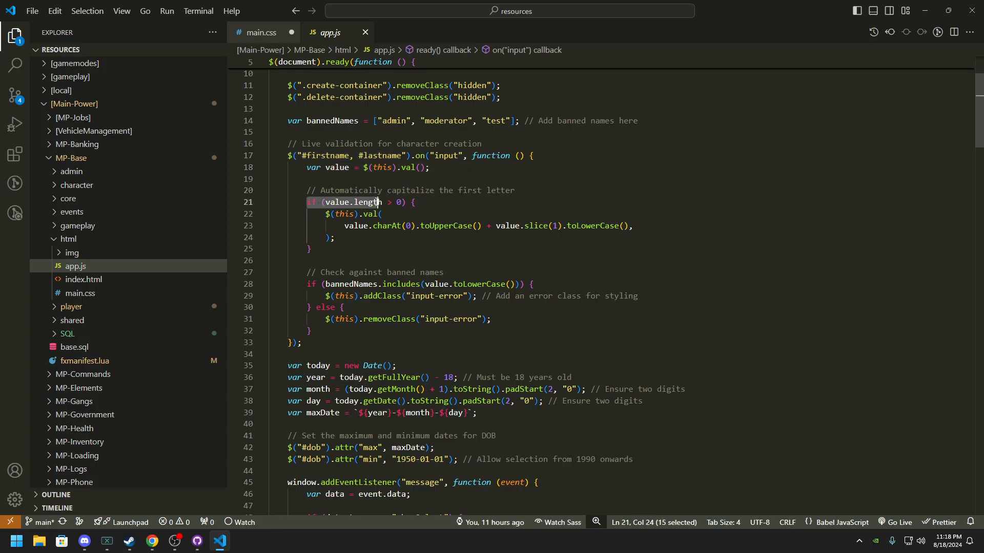
pyautogui.click(337, 190)
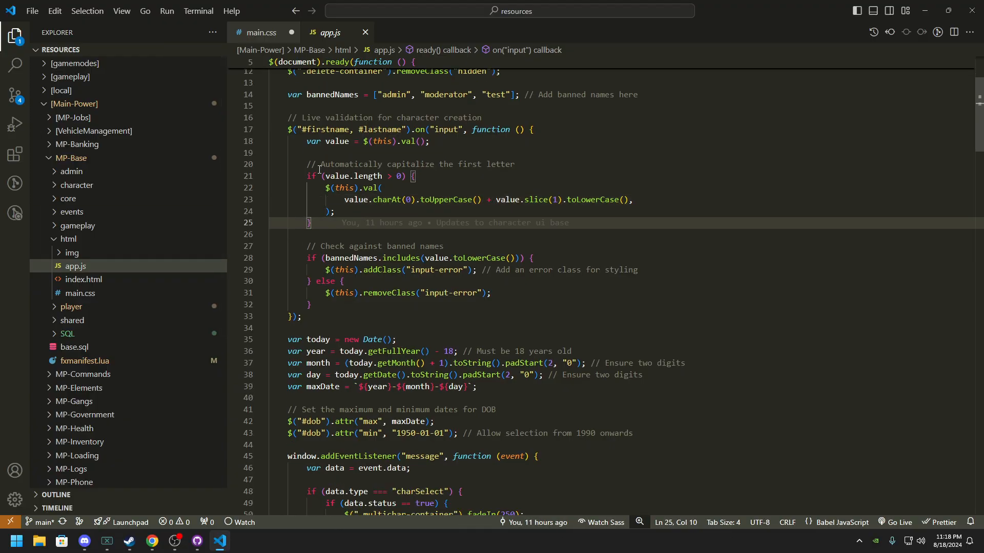
pyautogui.moveTo(316, 164); pyautogui.dragTo(336, 212)
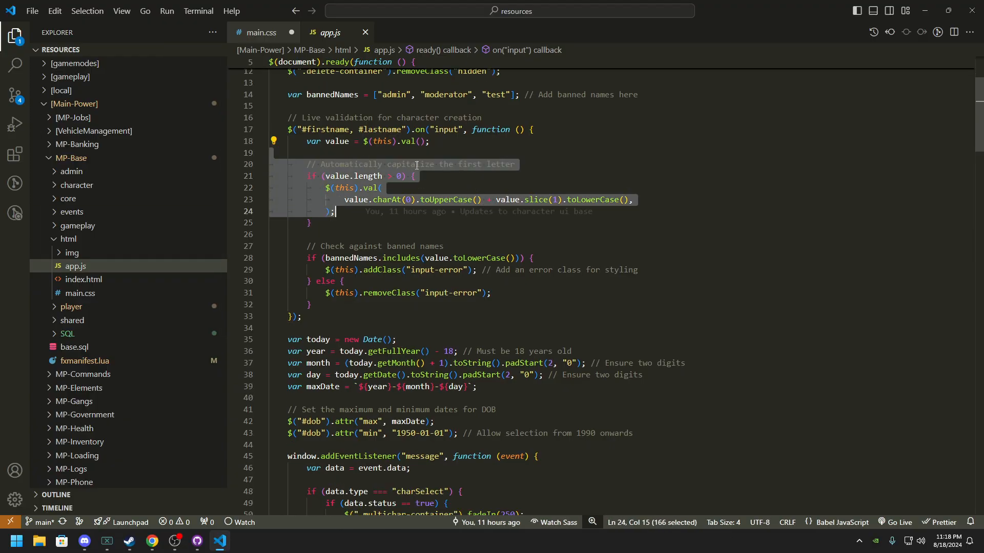
pyautogui.click(304, 118)
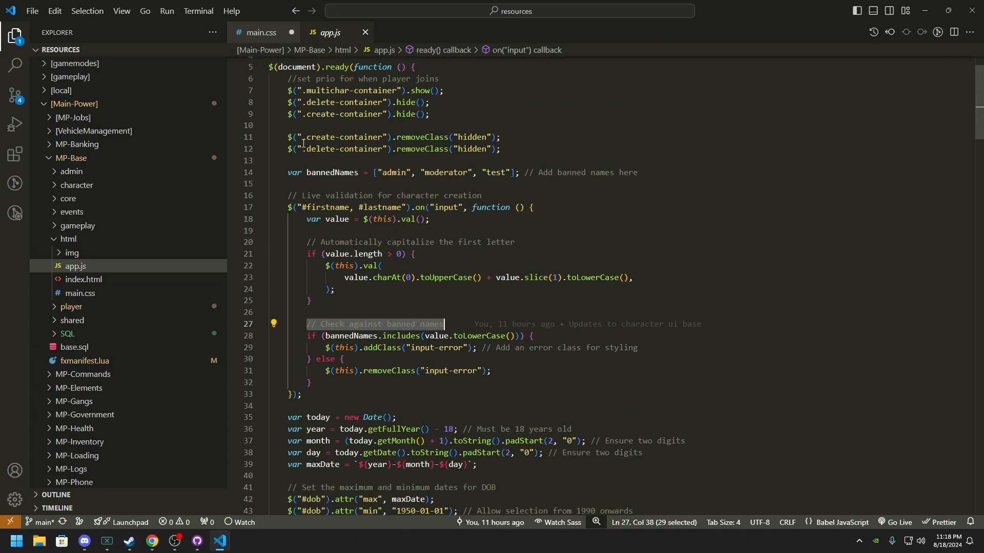
pyautogui.doubleClick(332, 173)
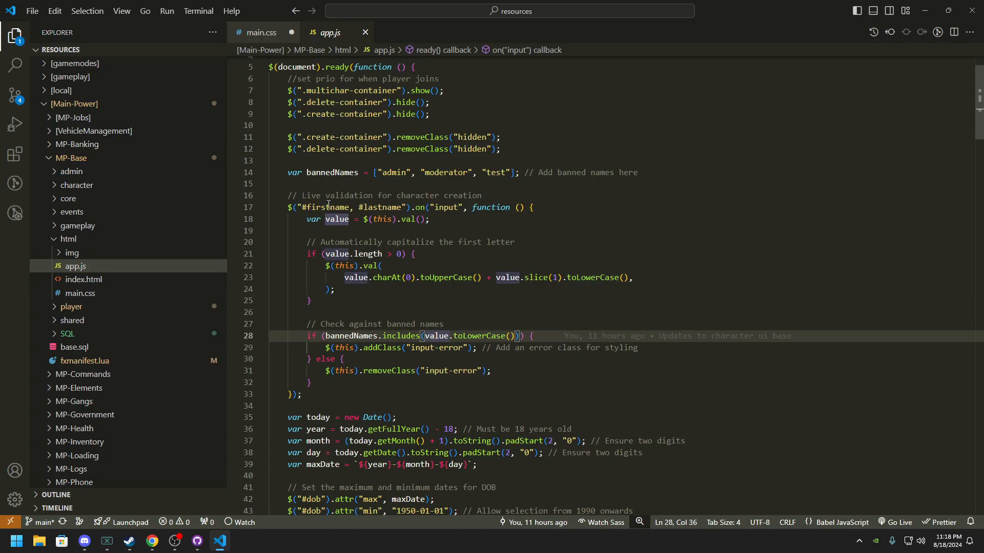
pyautogui.click(439, 336)
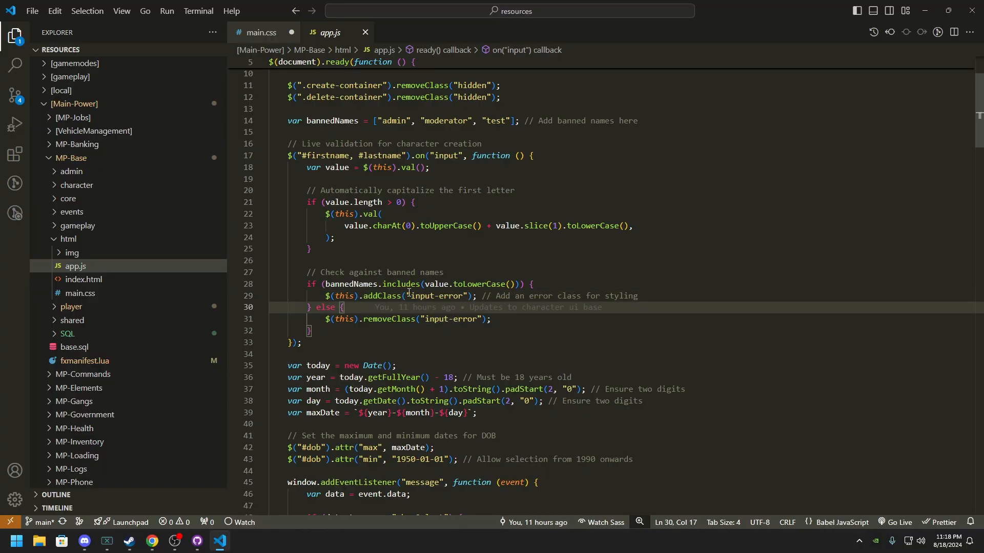
pyautogui.doubleClick(420, 295)
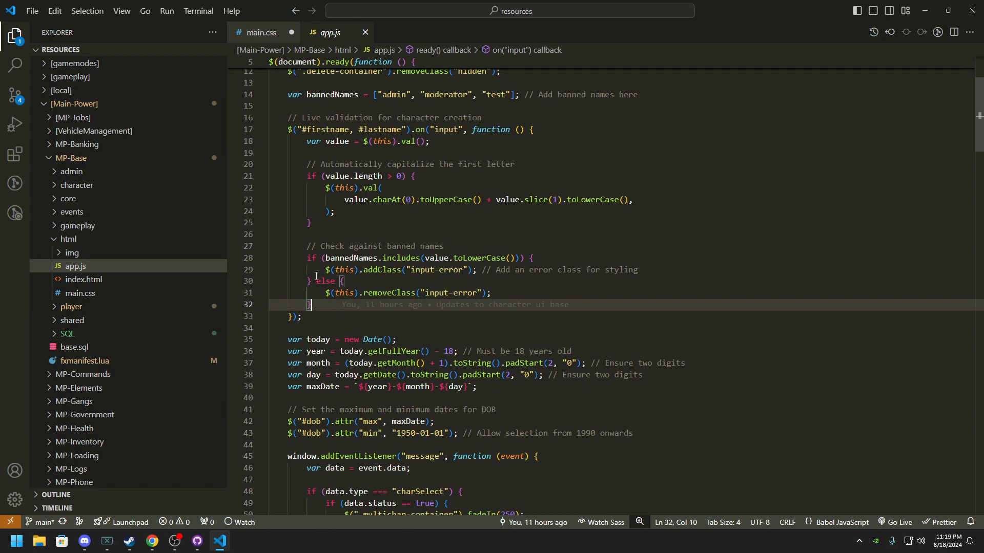
pyautogui.scroll(-3)
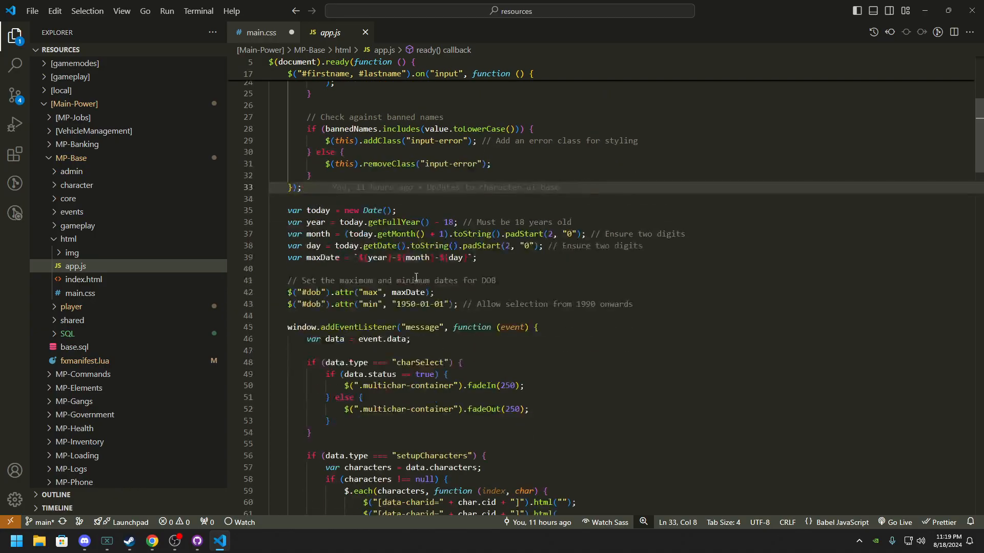
pyautogui.moveTo(417, 258)
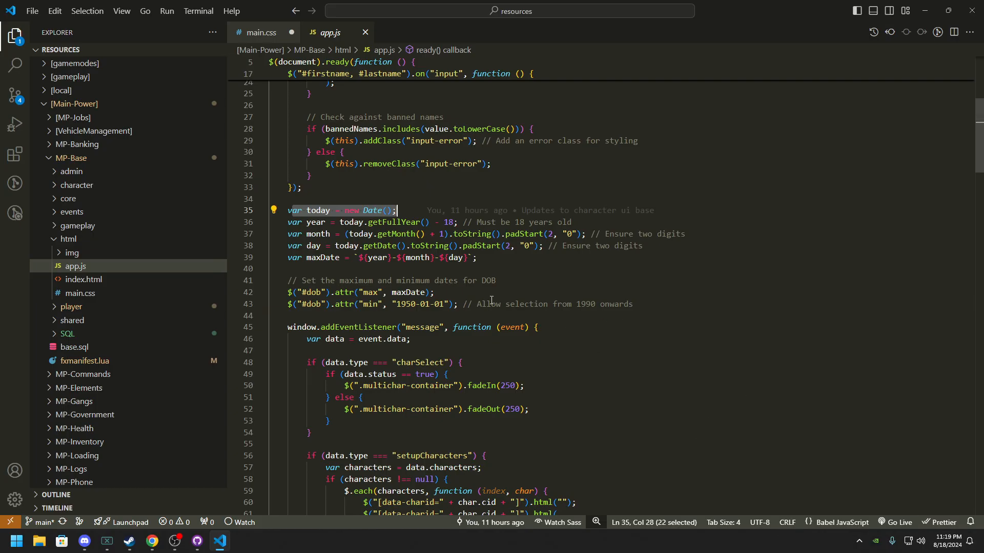
pyautogui.moveTo(480, 268)
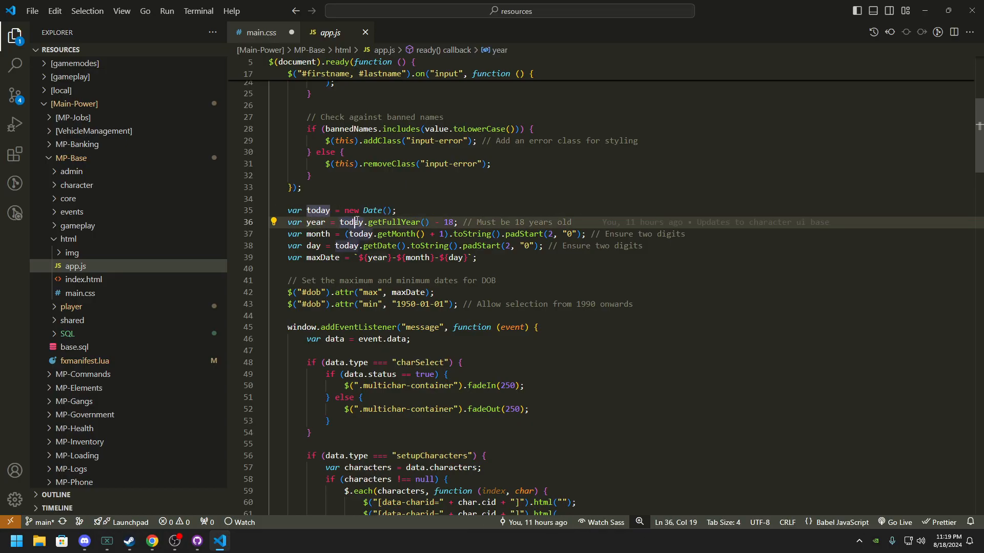
pyautogui.doubleClick(352, 221)
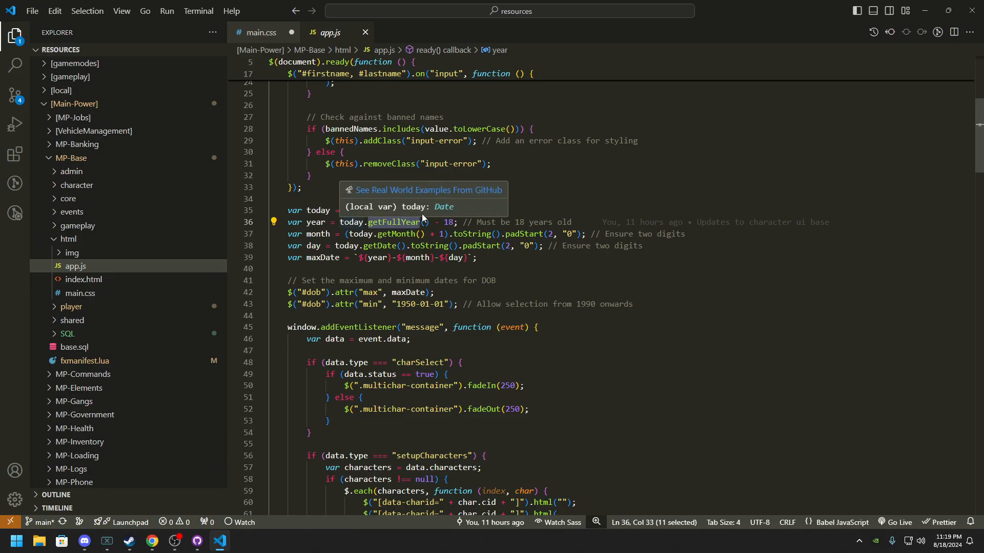
pyautogui.click(458, 222)
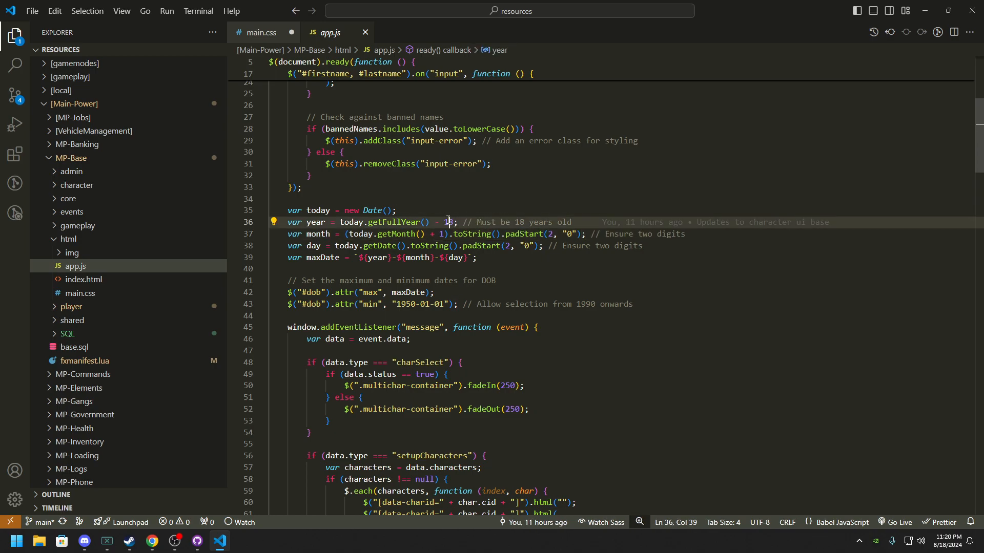
pyautogui.doubleClick(445, 221)
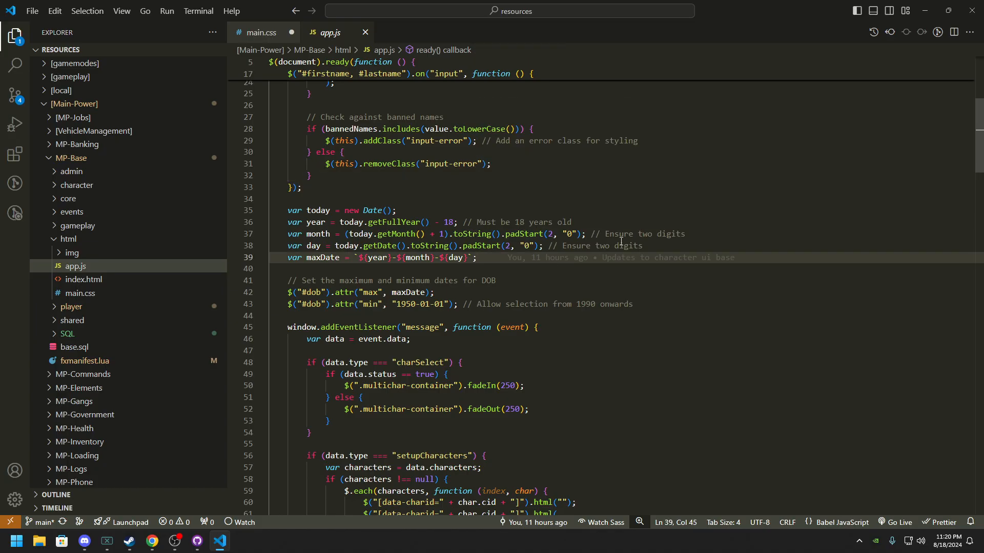
pyautogui.moveTo(514, 234)
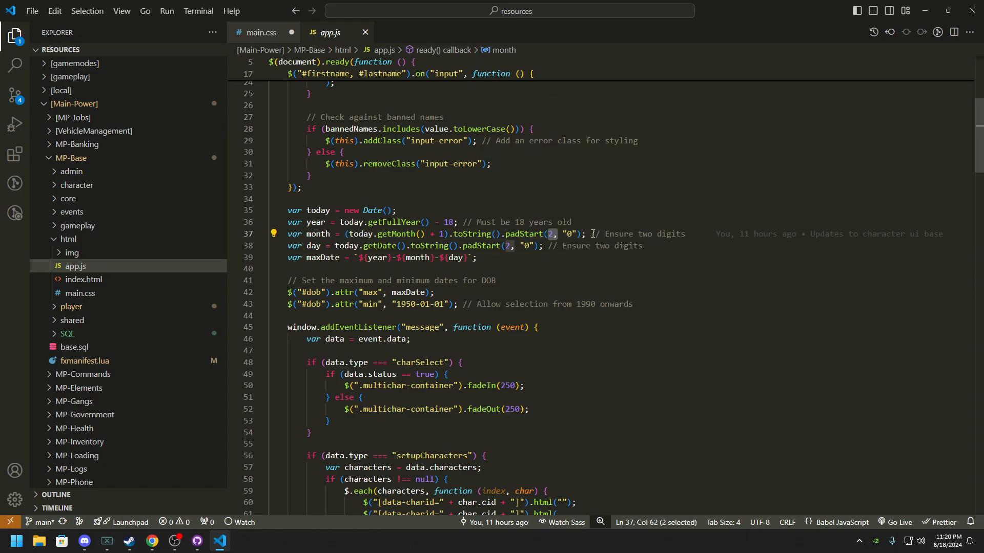
pyautogui.moveTo(624, 234)
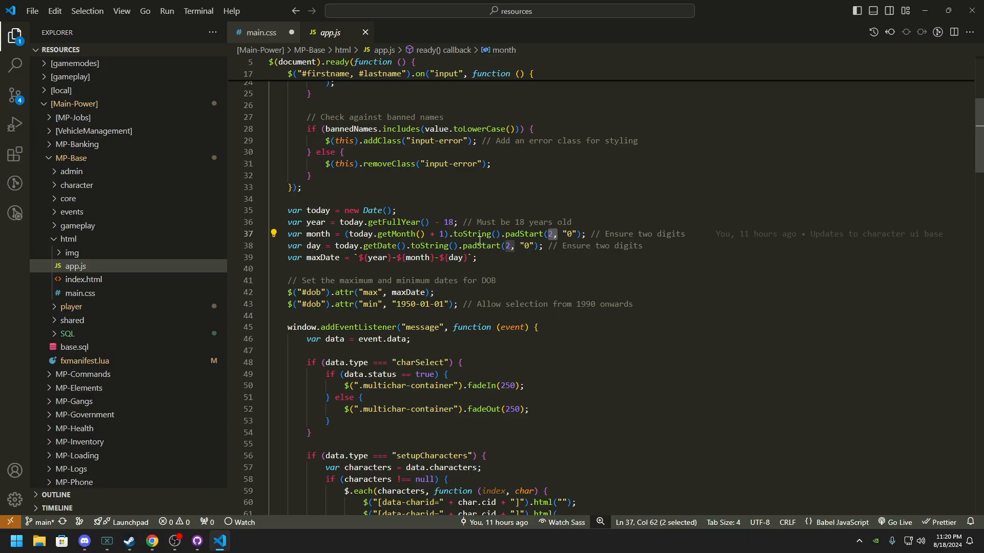
# Inspect the month padding and max-date year, making the line 43 comment read 1950 onwards
pyautogui.click(620, 235)
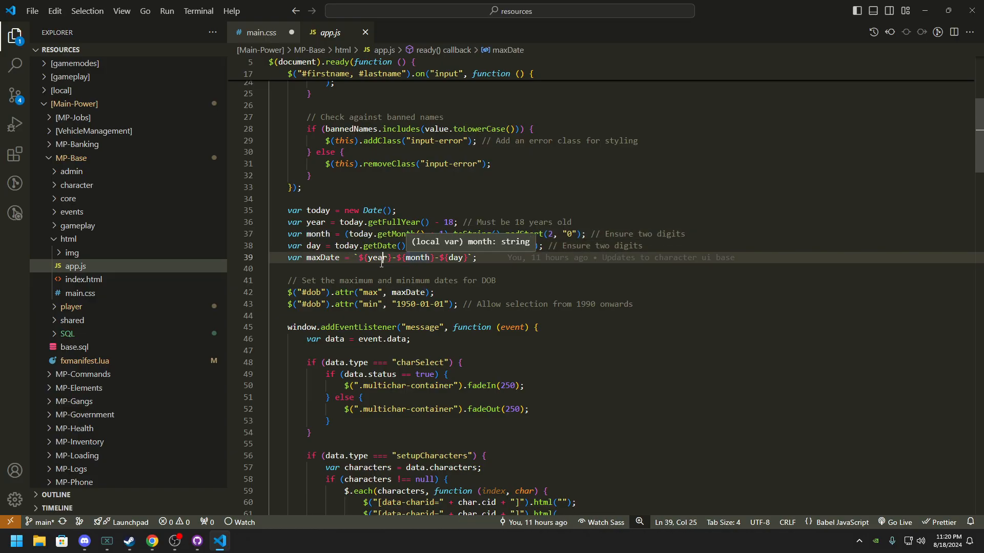
pyautogui.doubleClick(416, 257)
pyautogui.write('5')
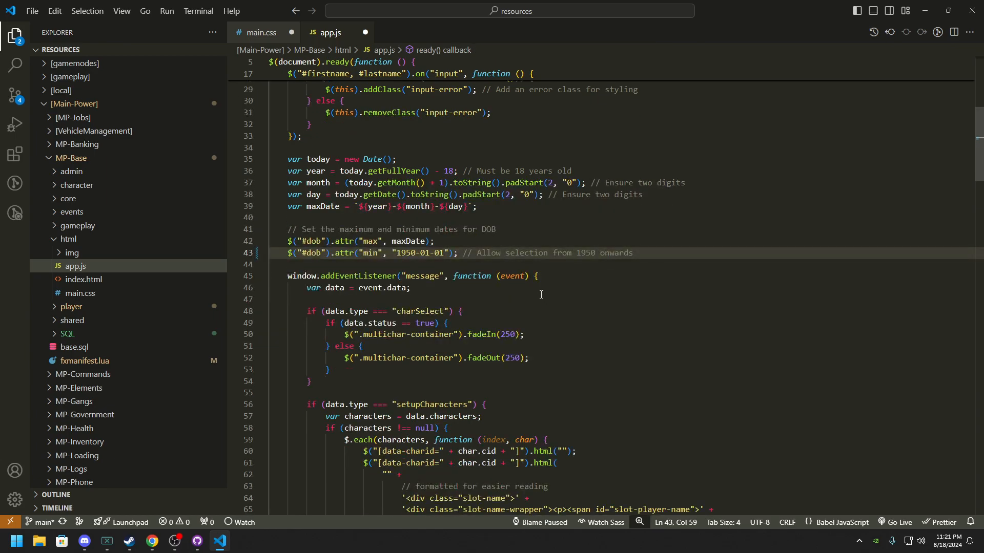
pyautogui.moveTo(83, 279)
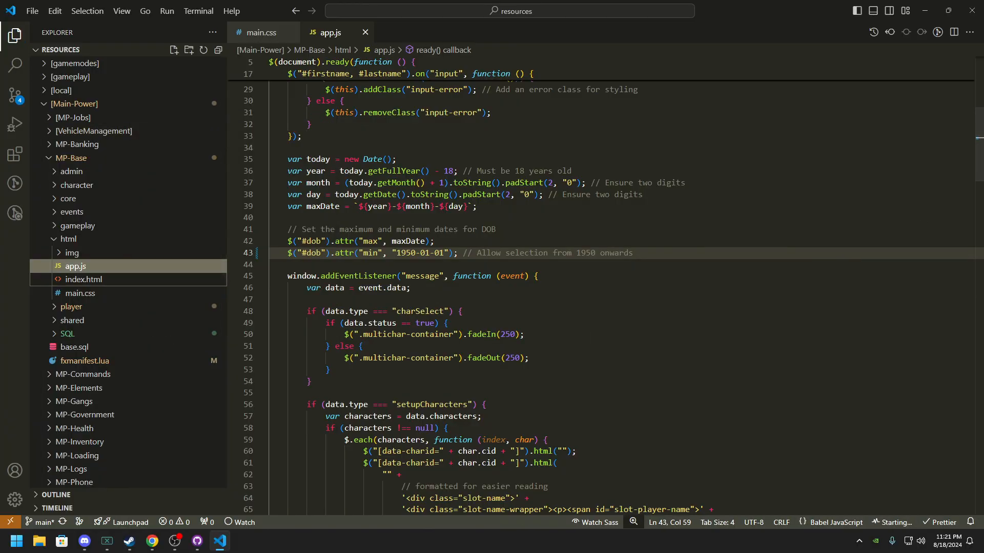
# Start Live Server on port 5500 and set the .body-wrapper overlay alpha to 65 in main.css
pyautogui.click(152, 540)
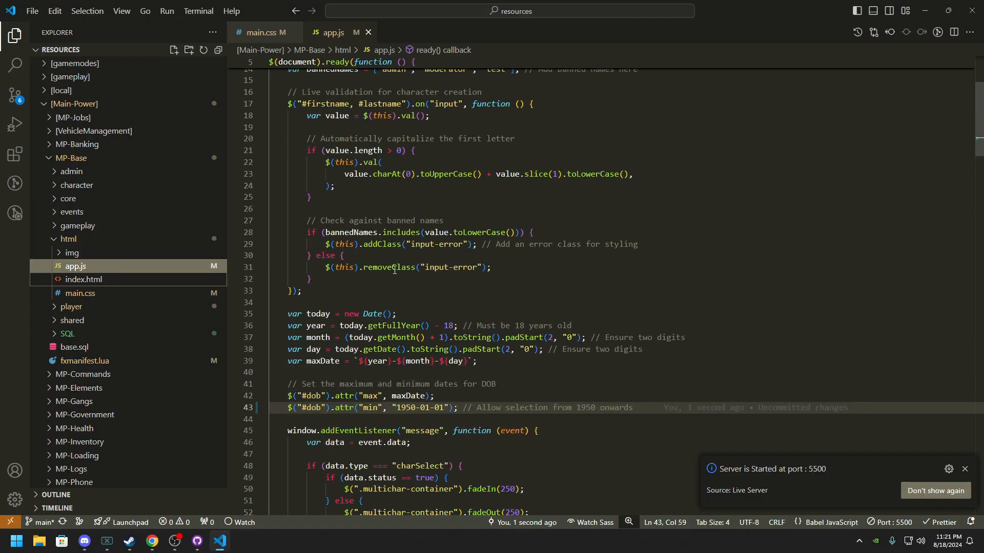
pyautogui.click(264, 31)
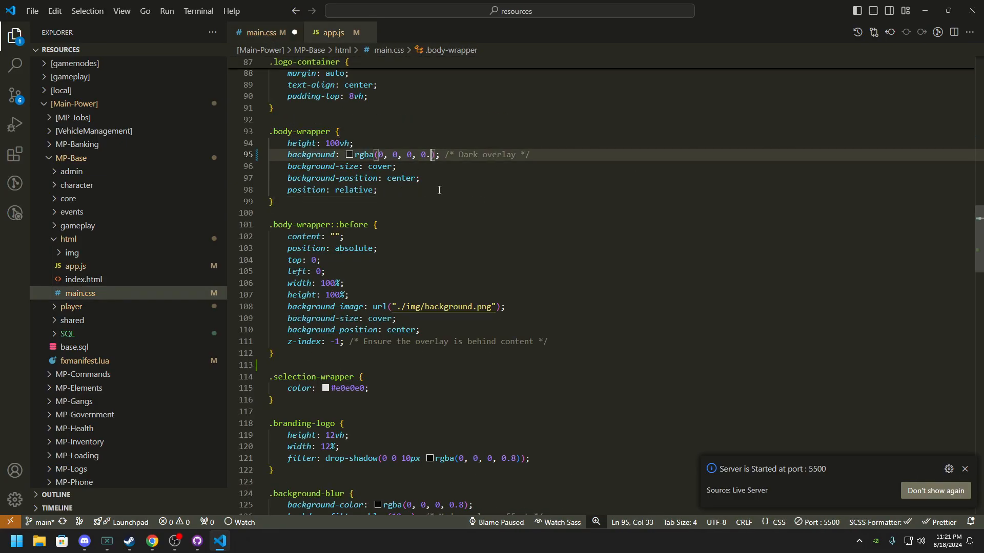
pyautogui.write('65')
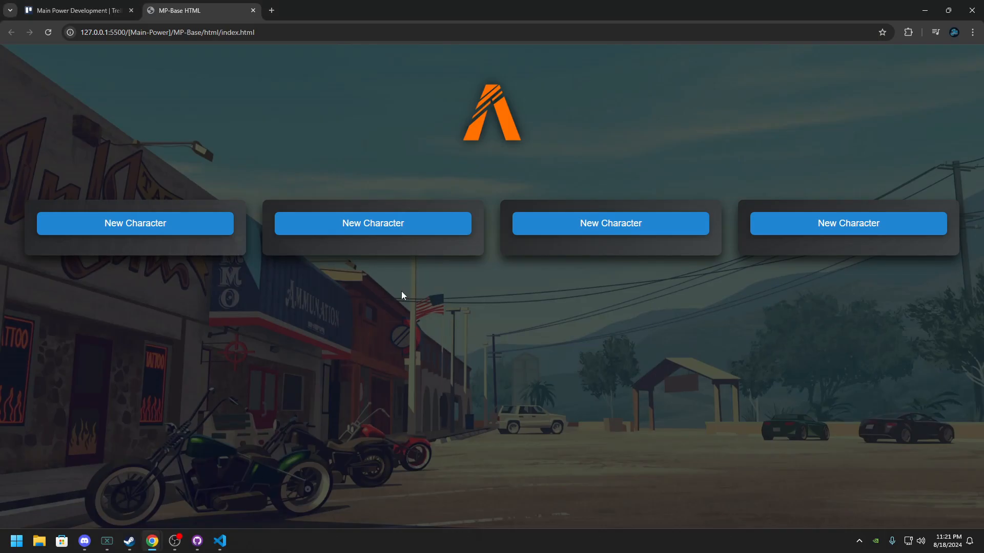
pyautogui.moveTo(254, 275)
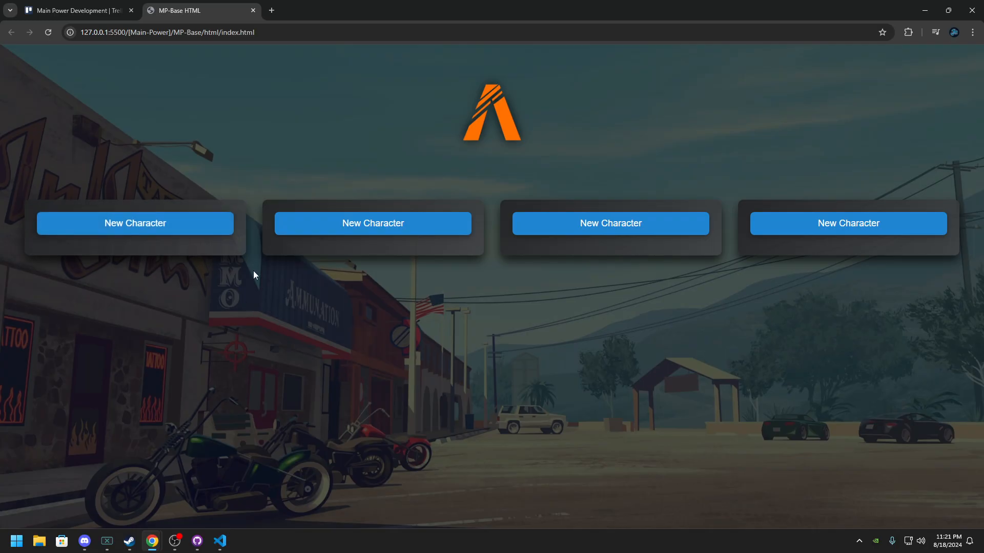
pyautogui.moveTo(134, 220)
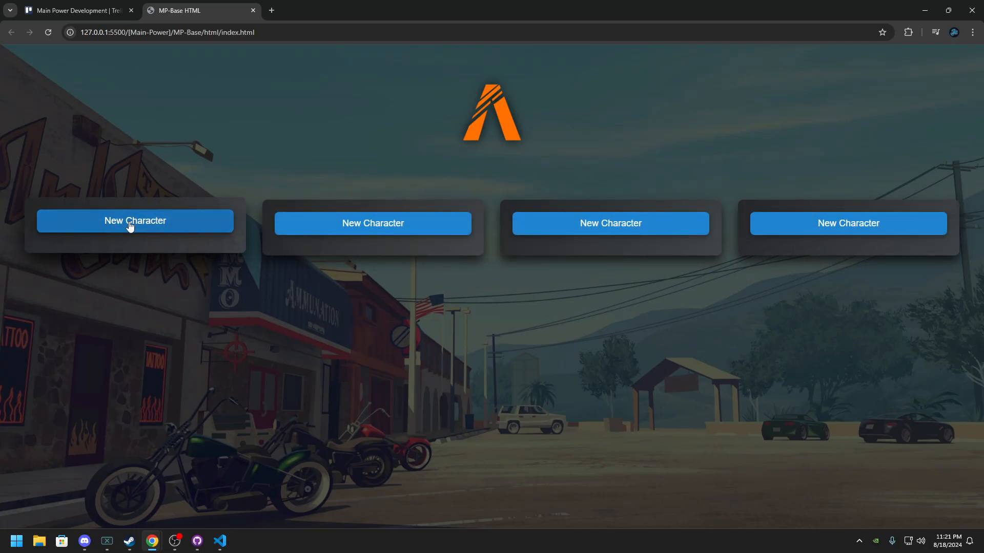
# Start a character in the first slot with first name Admin and a last name
pyautogui.click(135, 221)
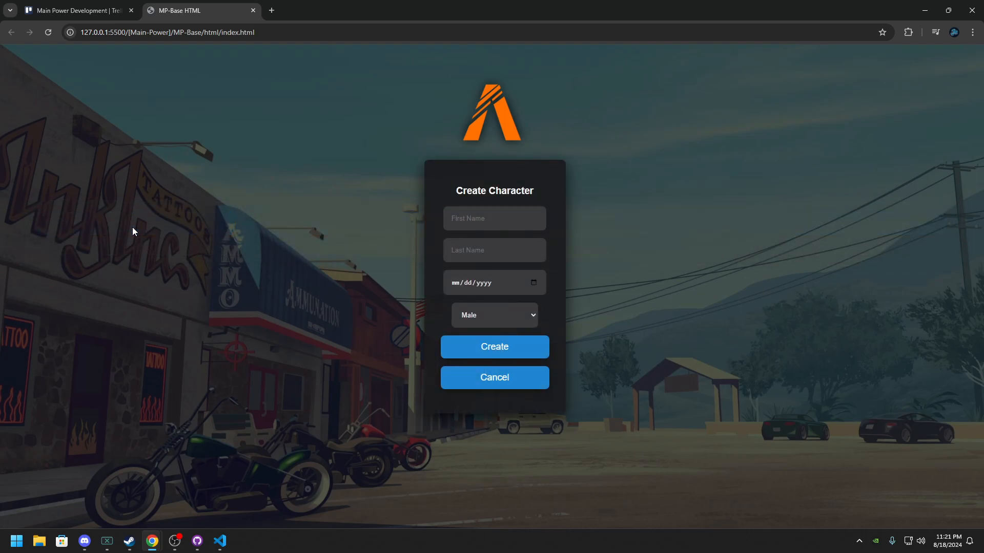
pyautogui.click(494, 218)
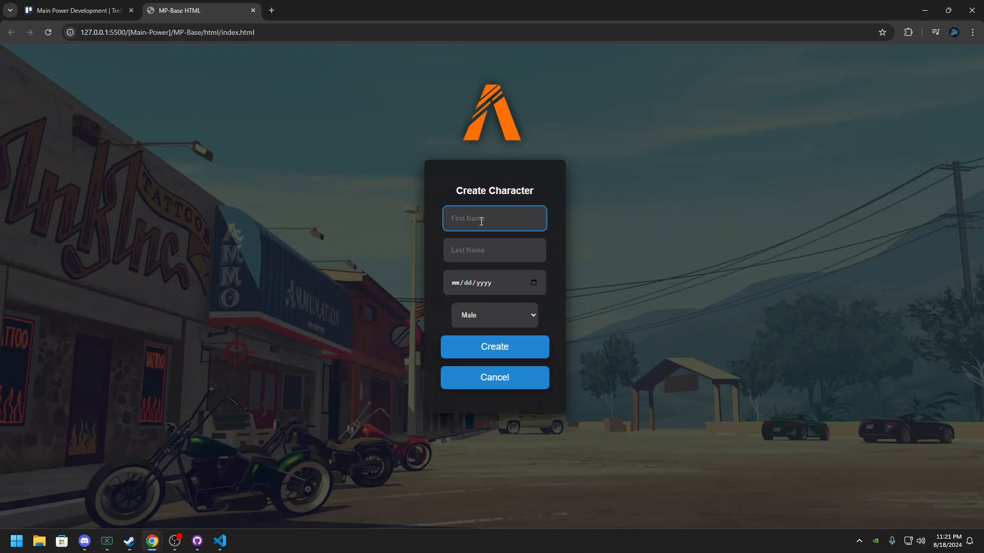
pyautogui.click(494, 347)
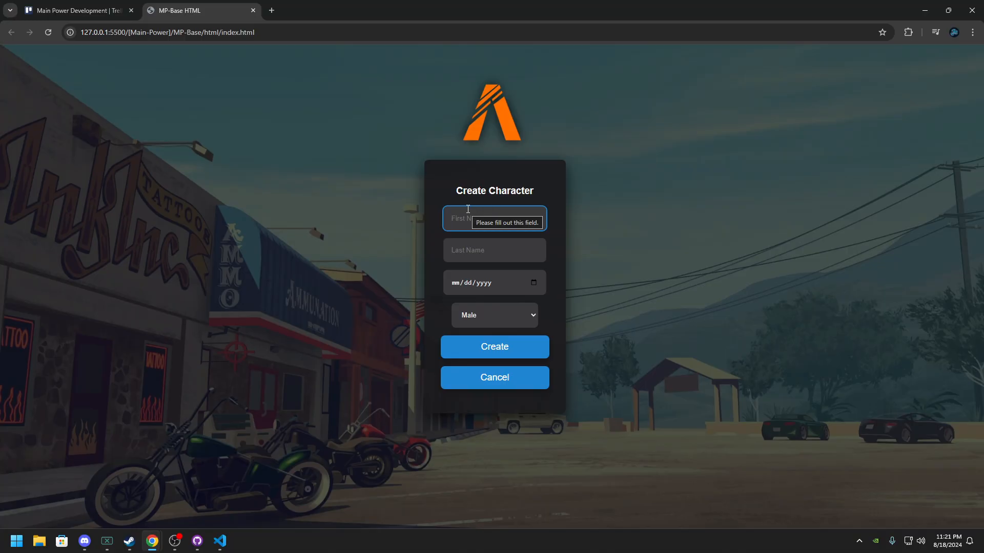
pyautogui.write('Djhfsdkf')
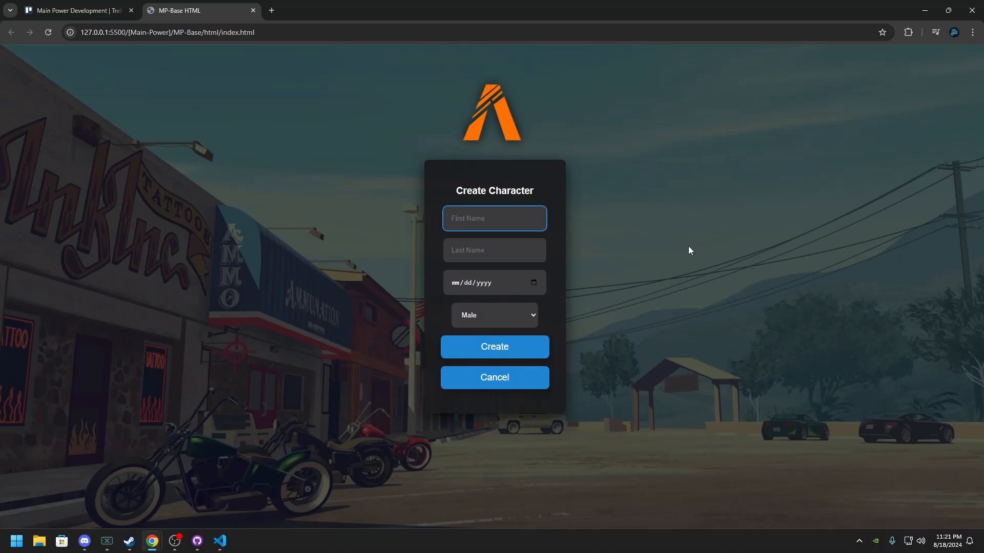
pyautogui.write('Admin')
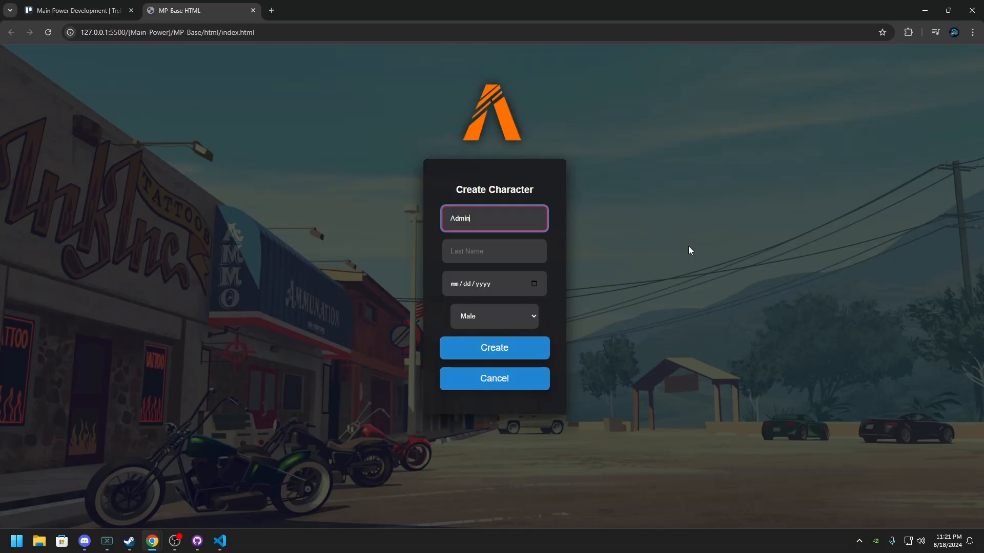
pyautogui.click(494, 251)
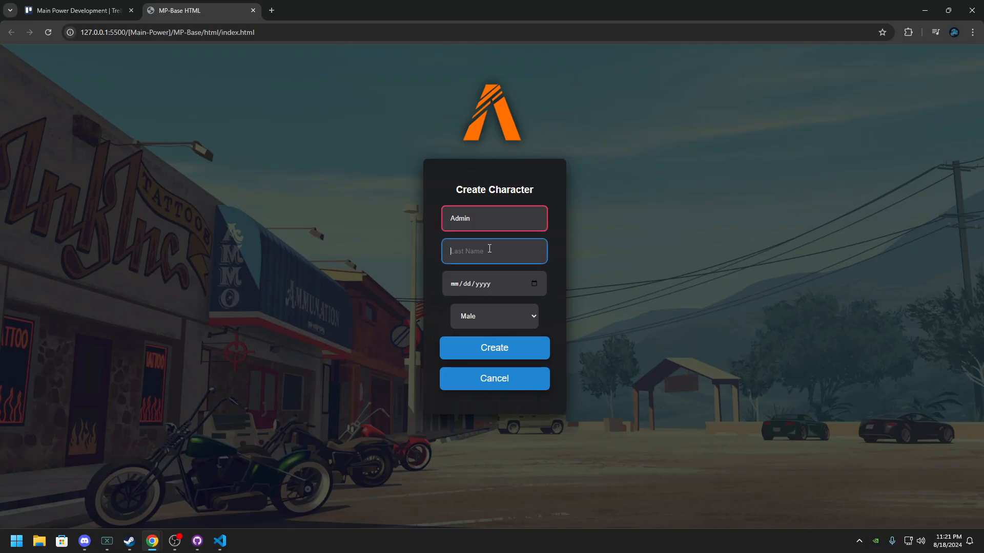
pyautogui.write('Test')
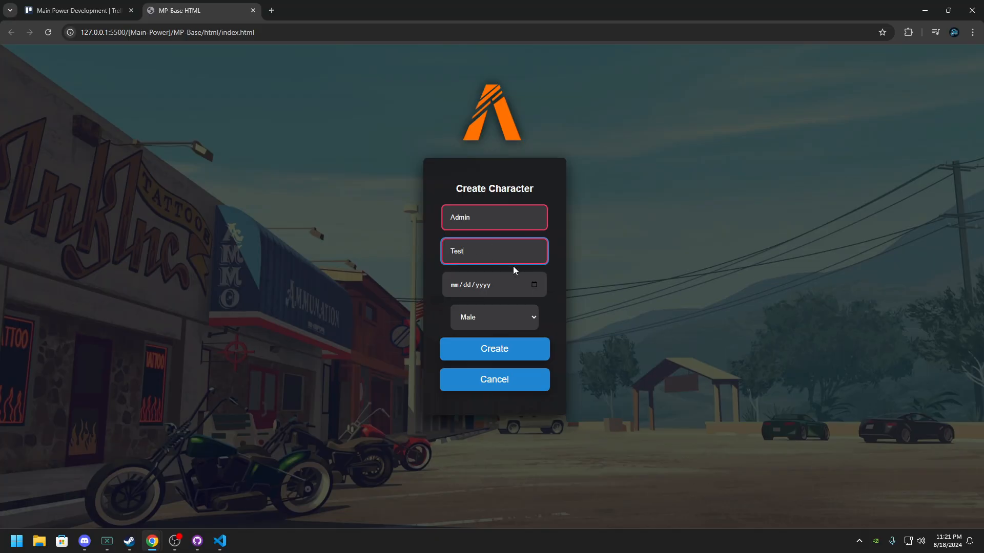
pyautogui.click(494, 349)
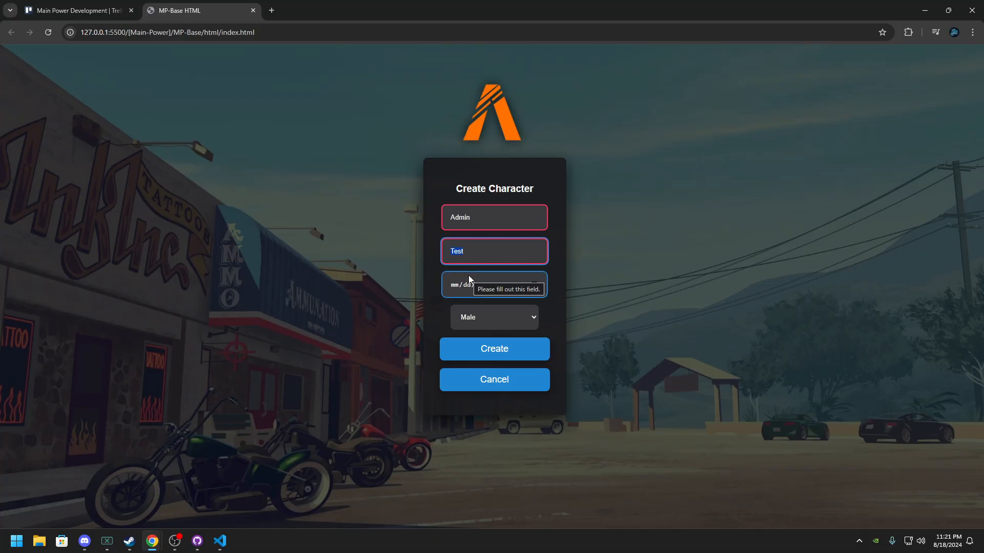
pyautogui.click(494, 284)
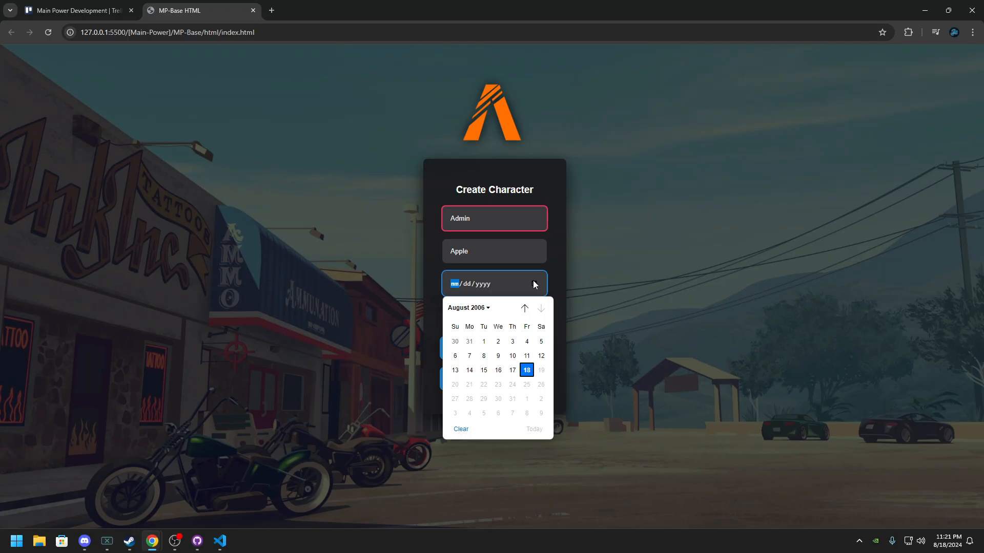
pyautogui.click(512, 370)
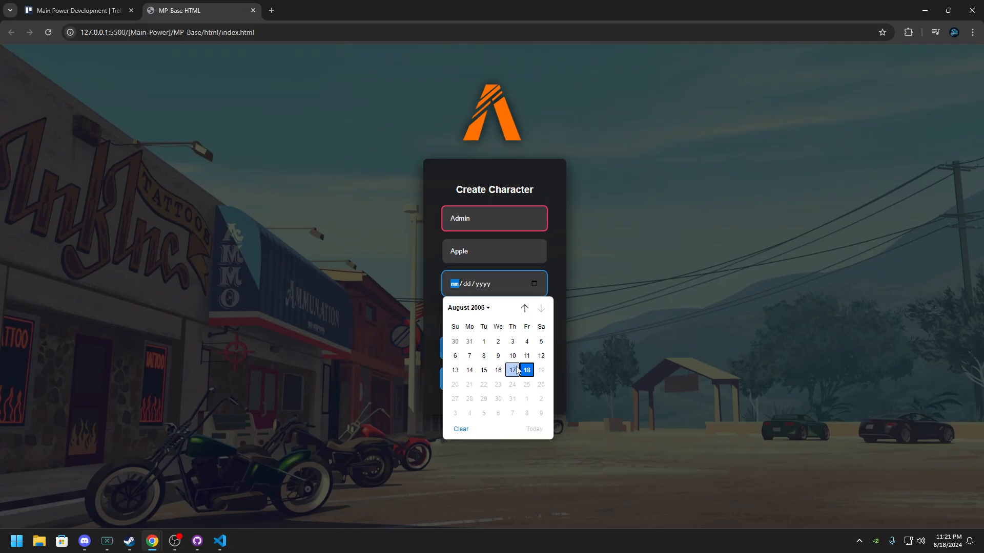
pyautogui.click(526, 369)
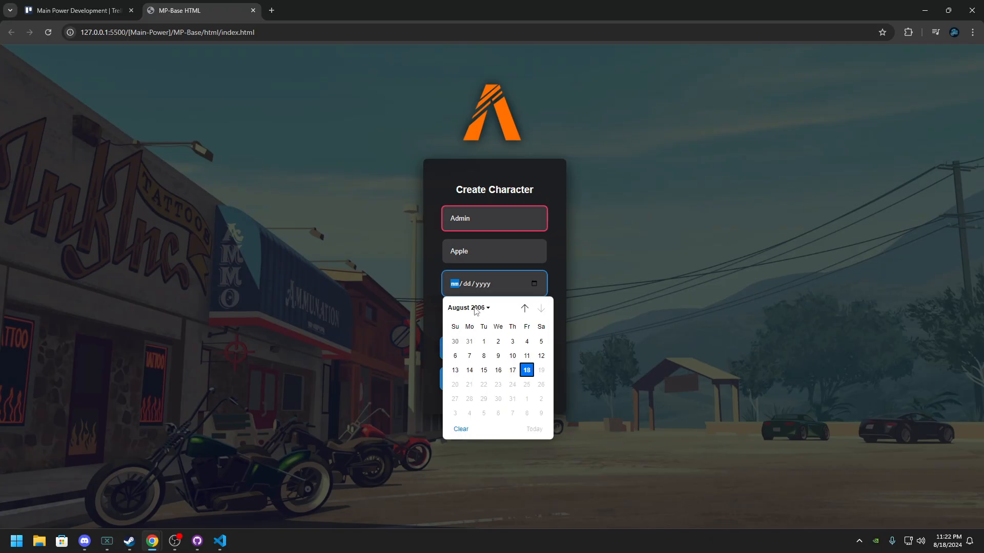
pyautogui.click(468, 308)
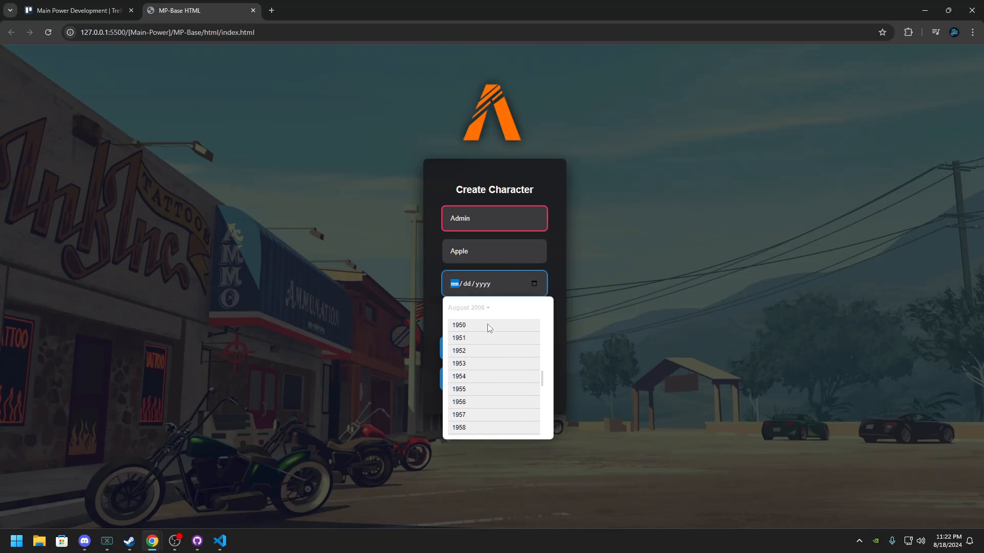
pyautogui.click(459, 325)
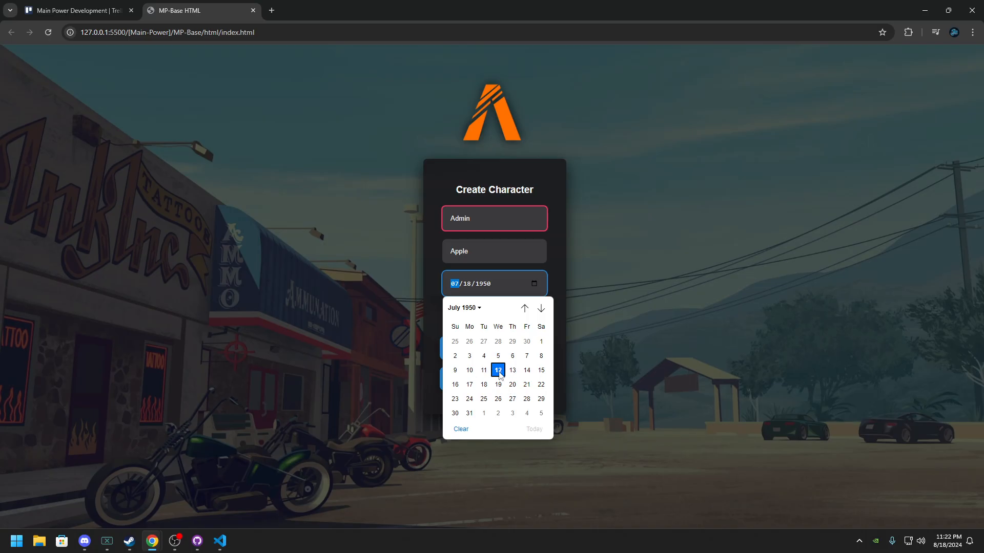
pyautogui.click(497, 370)
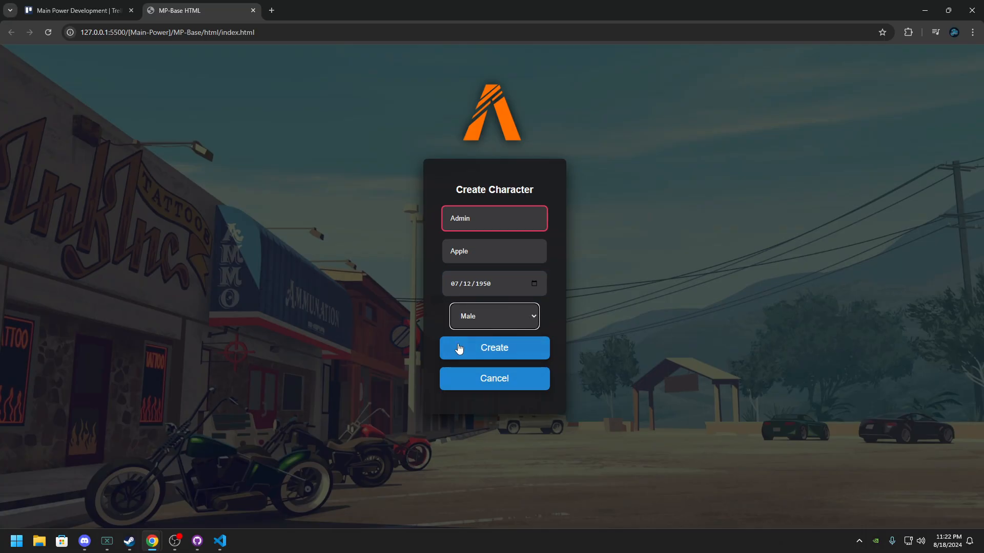
pyautogui.moveTo(545, 354)
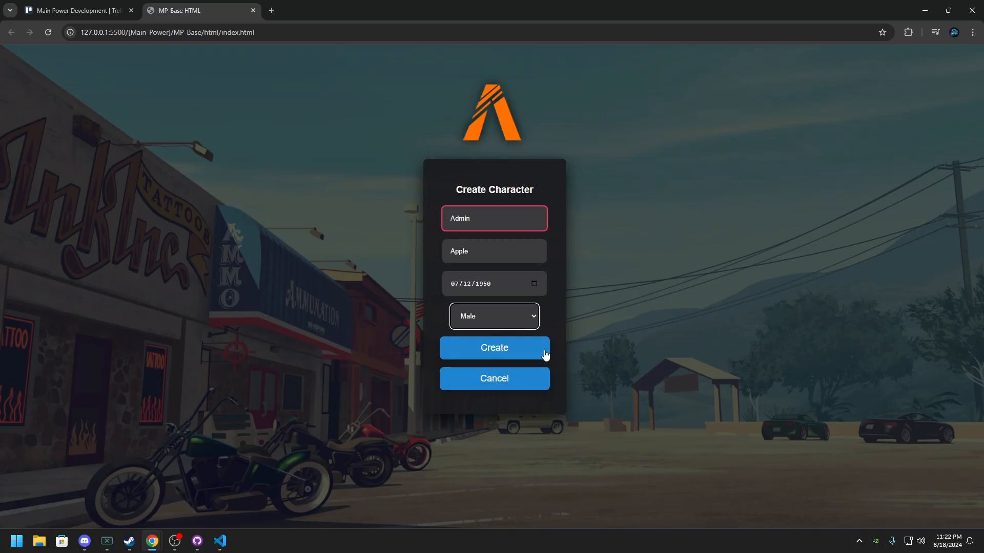
pyautogui.moveTo(494, 379)
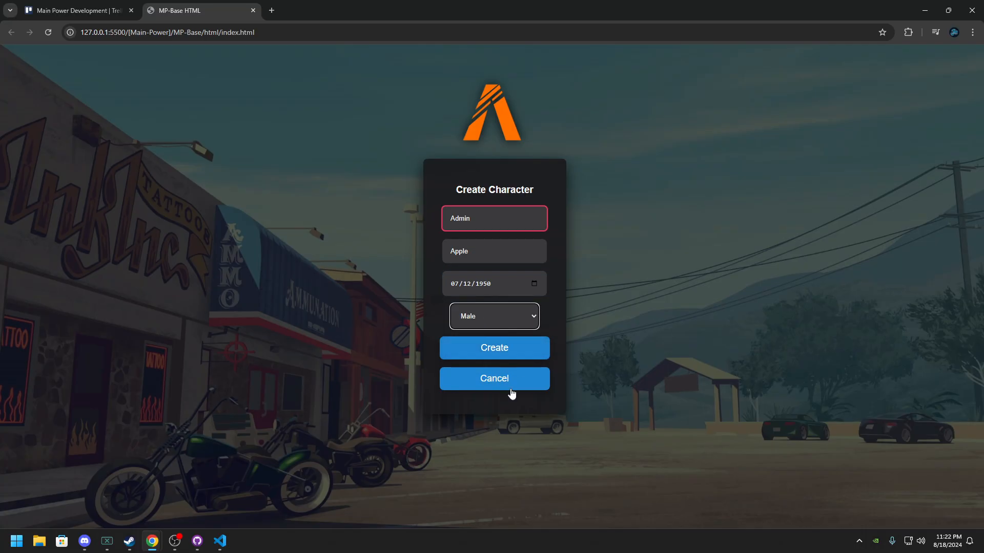
# Cancel the character, reopen New Character, then close the MP-Base tab and switch tabs
pyautogui.click(494, 378)
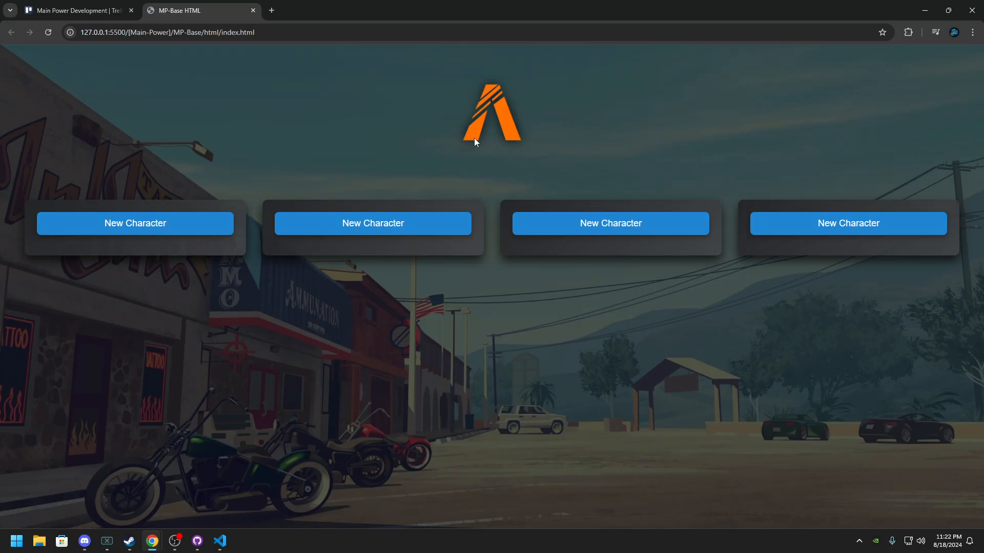
pyautogui.click(372, 223)
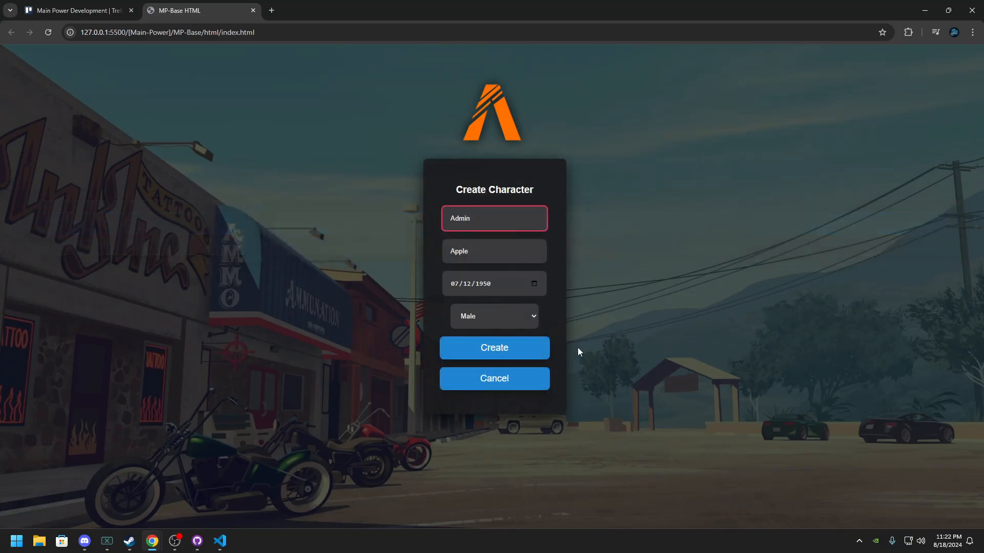
pyautogui.click(75, 10)
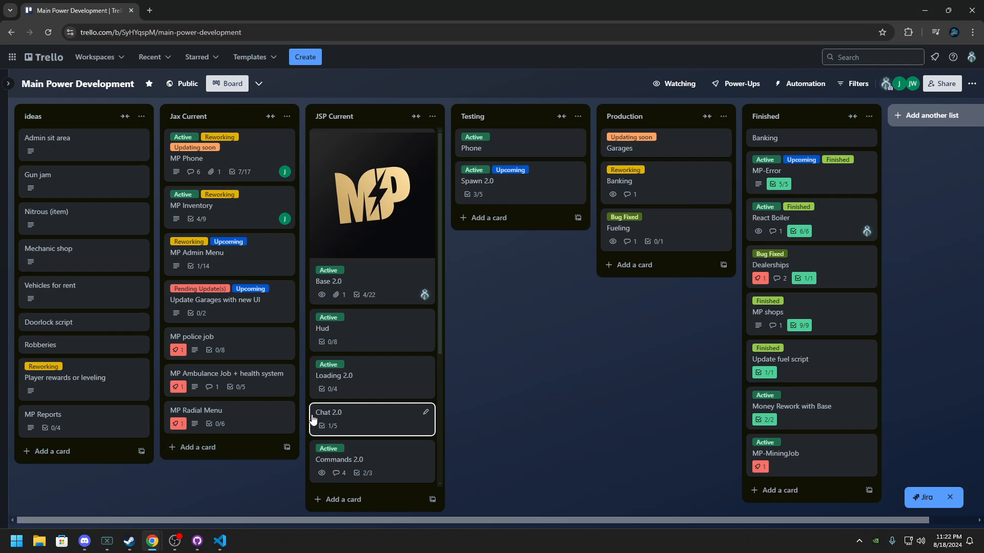
pyautogui.click(149, 10)
pyautogui.write('mainpower.net/contact')
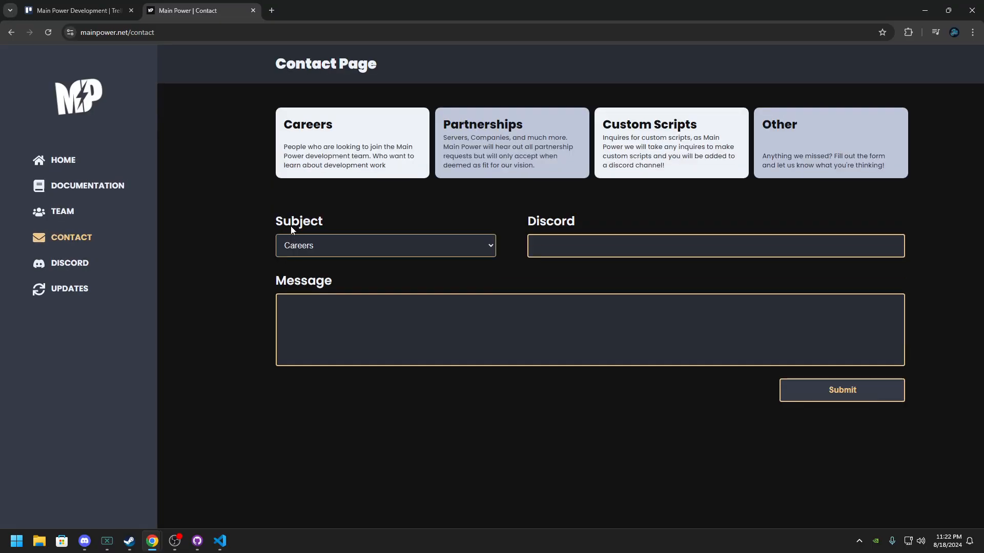
pyautogui.moveTo(100, 152)
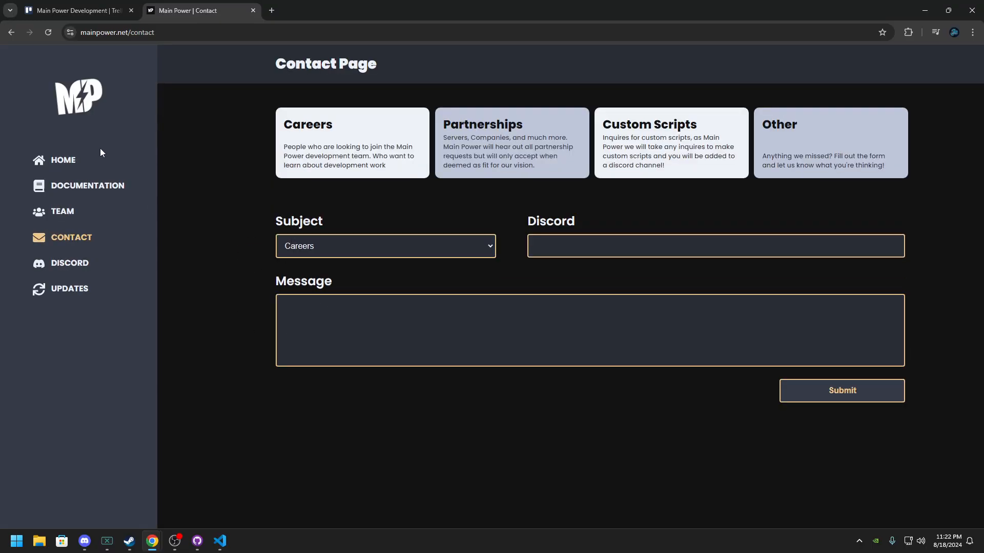
pyautogui.moveTo(63, 160)
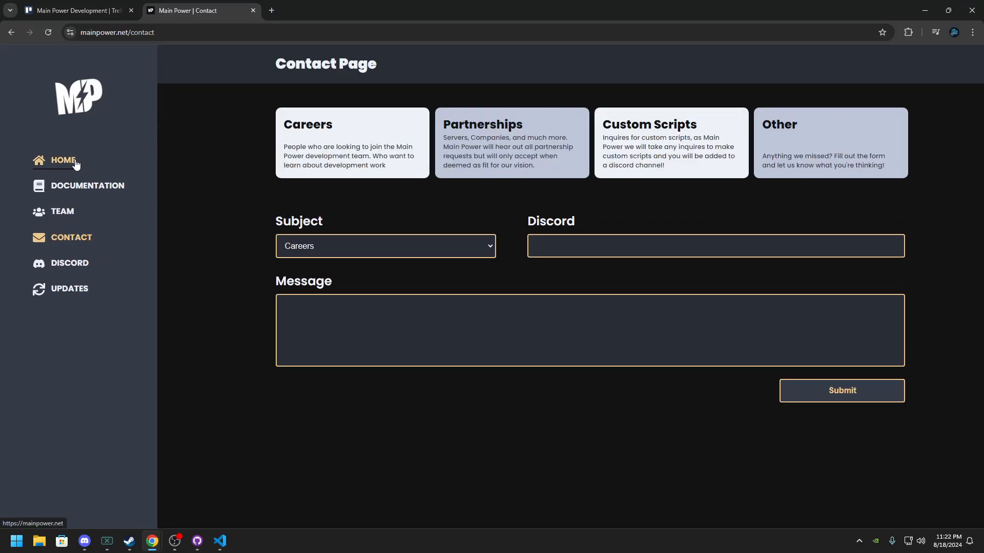
pyautogui.moveTo(537, 221)
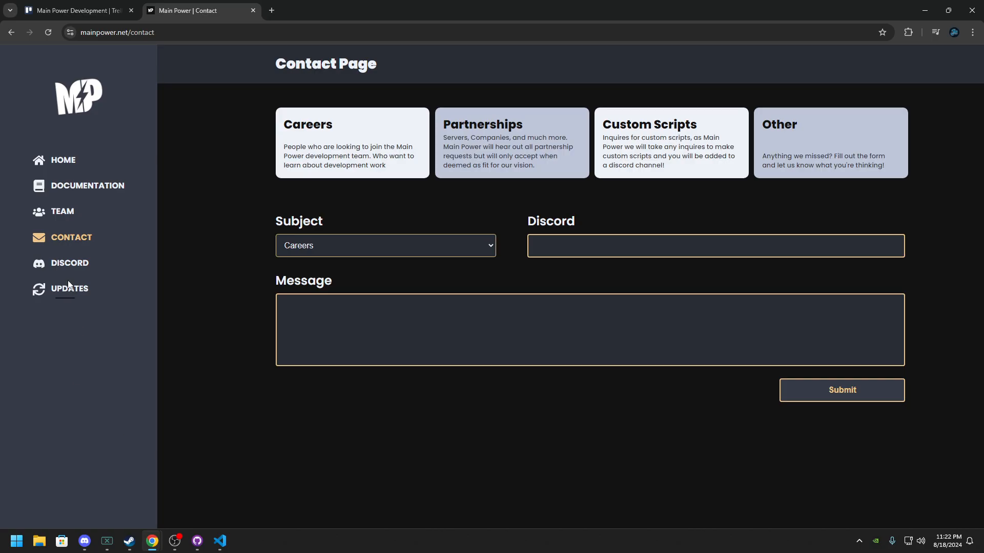
pyautogui.moveTo(62, 207)
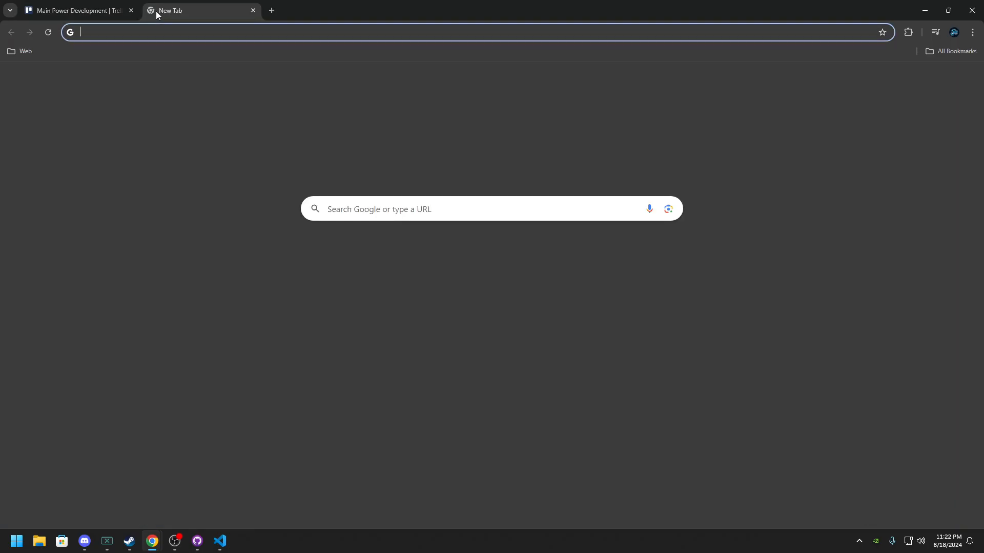
pyautogui.write('mainpower.net/contact')
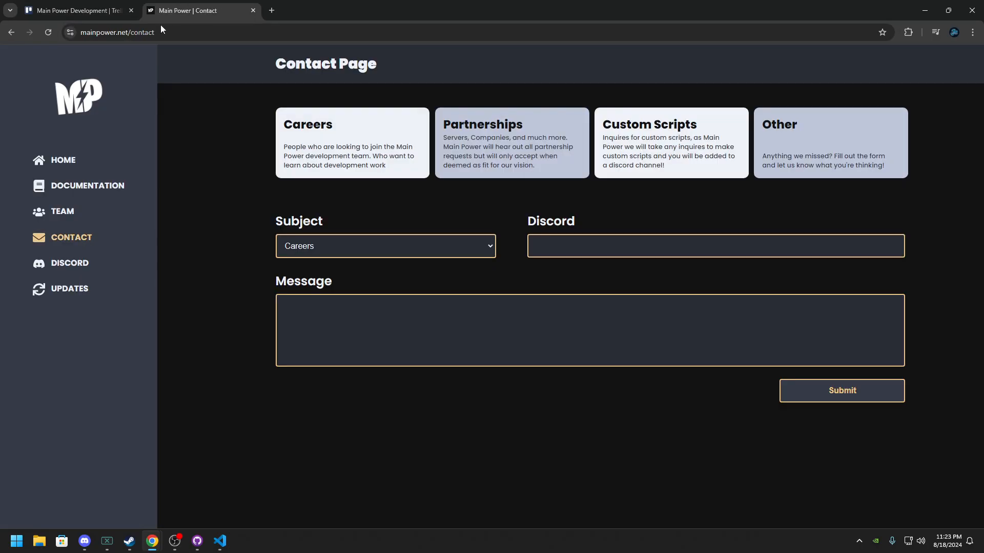
# Scroll through the Updates notes, then view the Team page listing 99JSP and JaxDanger
pyautogui.click(70, 289)
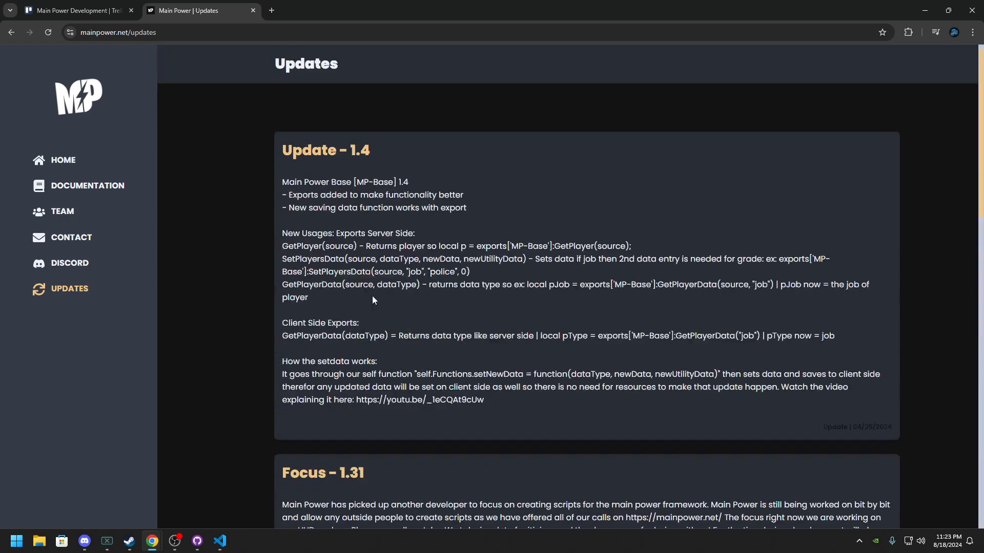
pyautogui.scroll(-3)
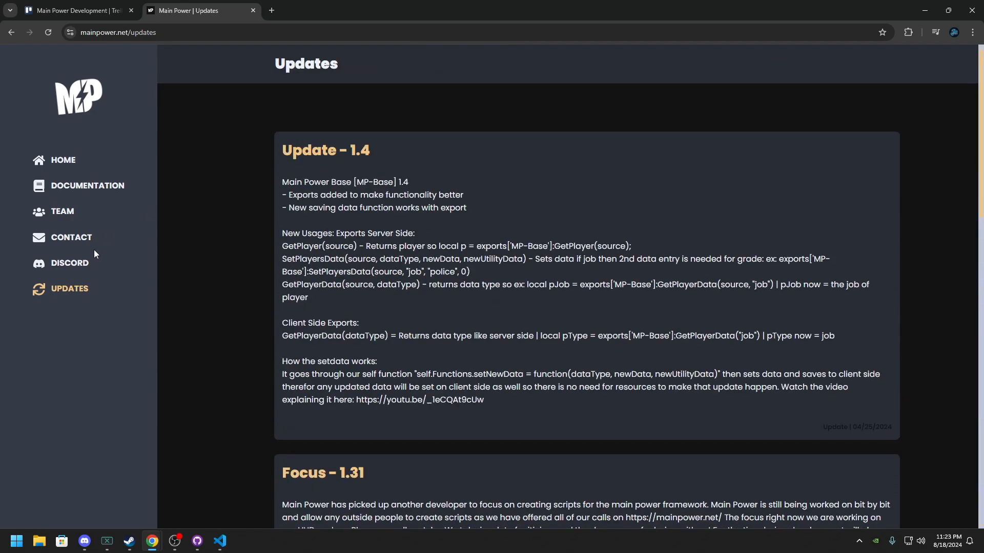
pyautogui.click(62, 210)
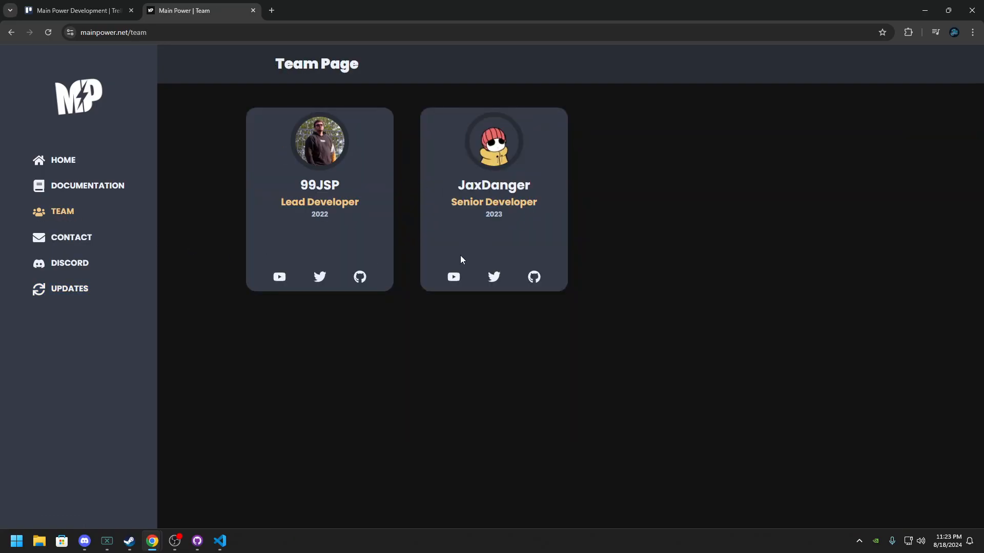
pyautogui.moveTo(534, 277)
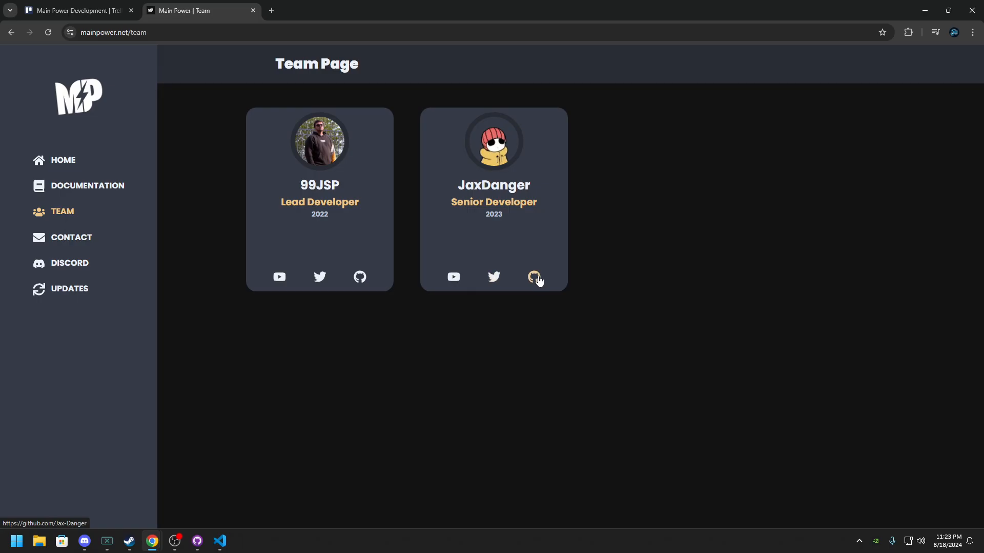
pyautogui.moveTo(411, 288)
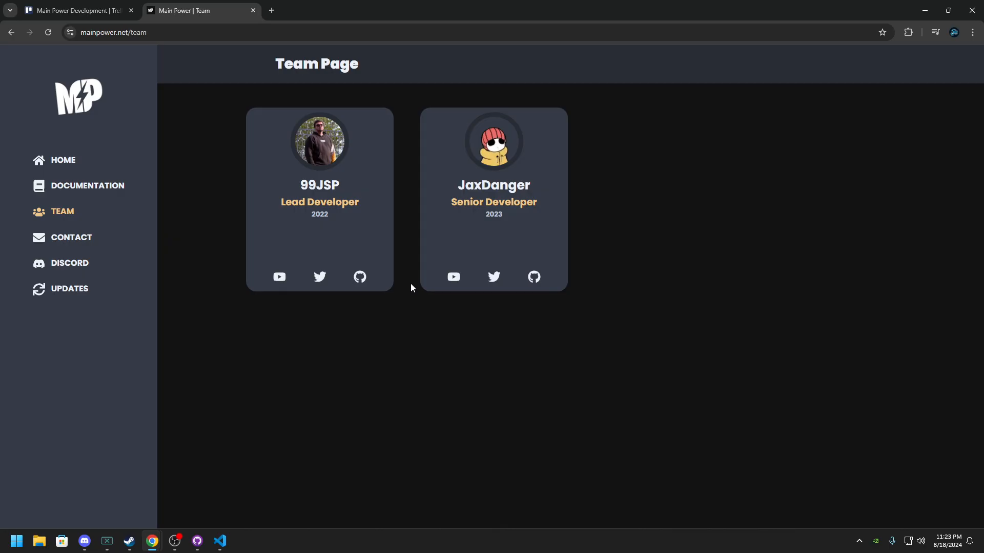
pyautogui.moveTo(406, 282)
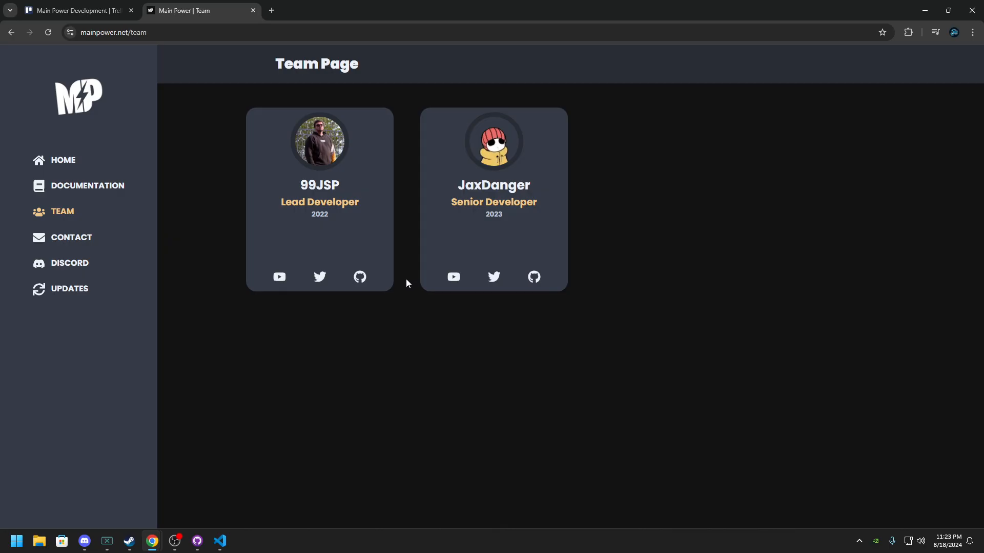
pyautogui.moveTo(417, 302)
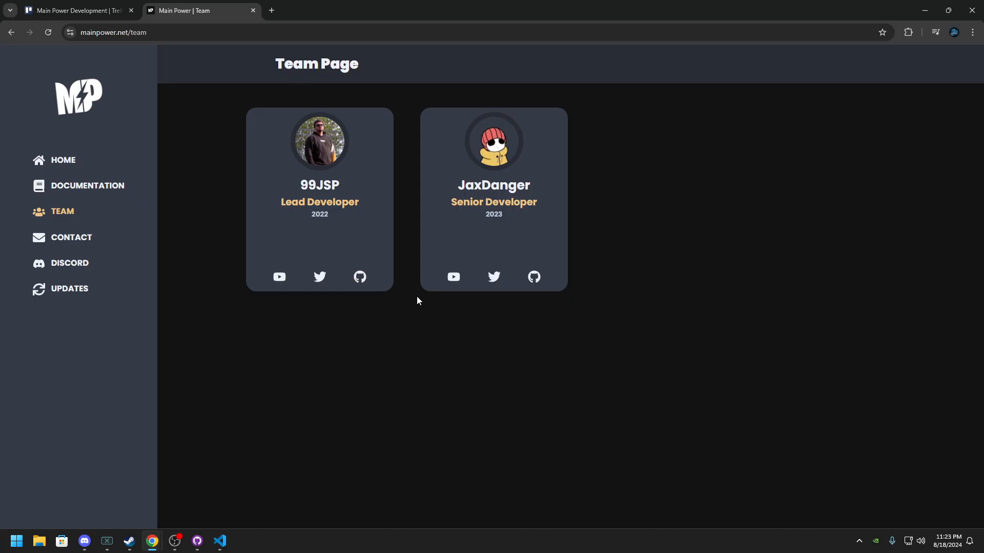
pyautogui.moveTo(357, 245)
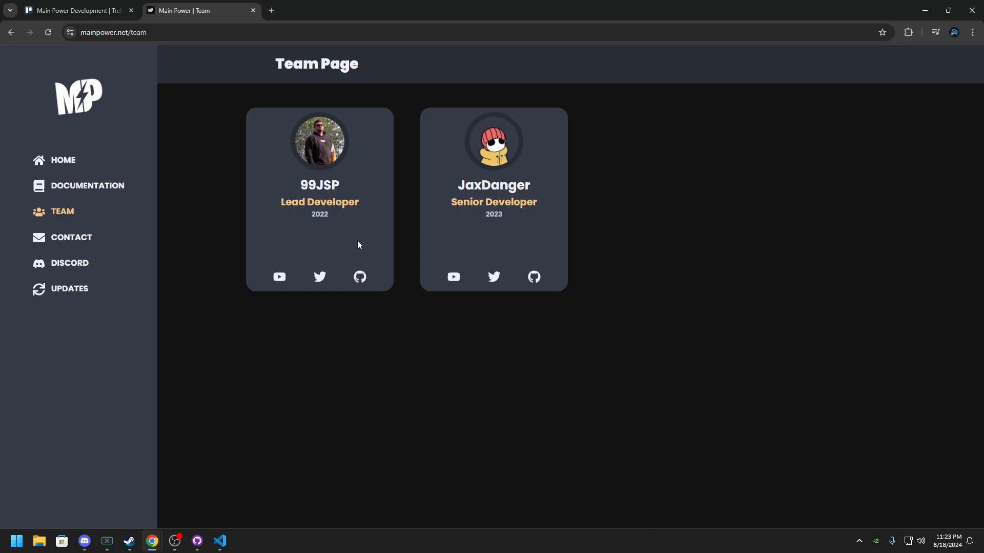
pyautogui.moveTo(357, 251)
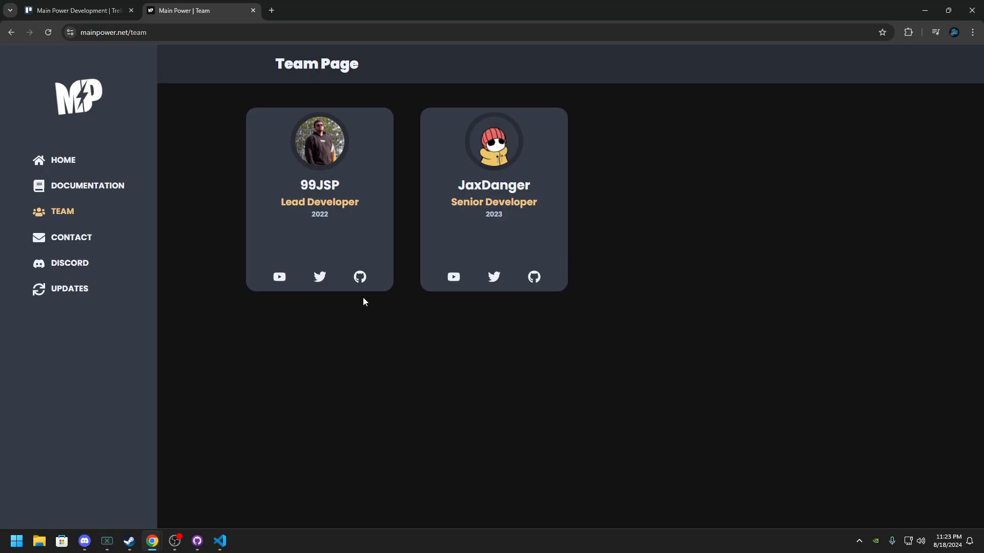
pyautogui.moveTo(87, 282)
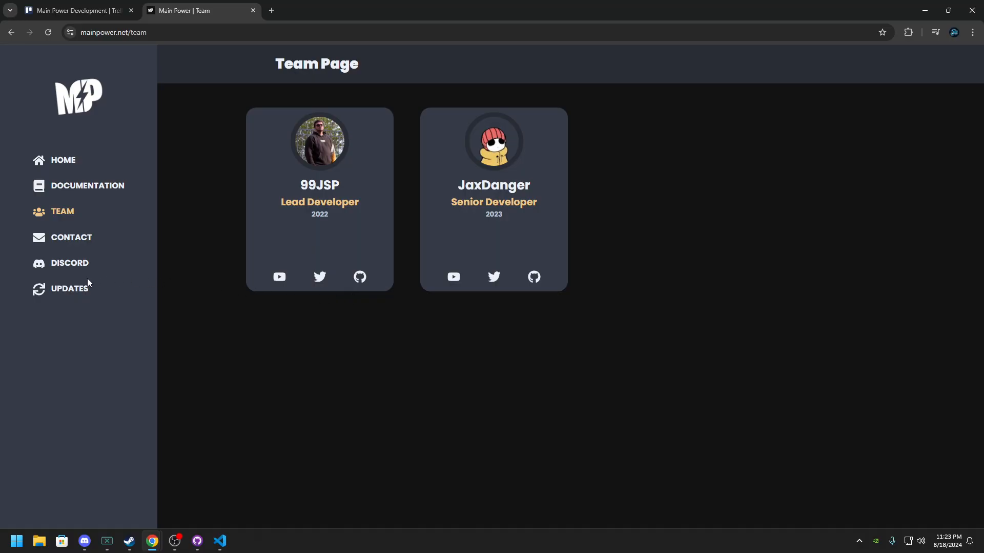
pyautogui.moveTo(71, 237)
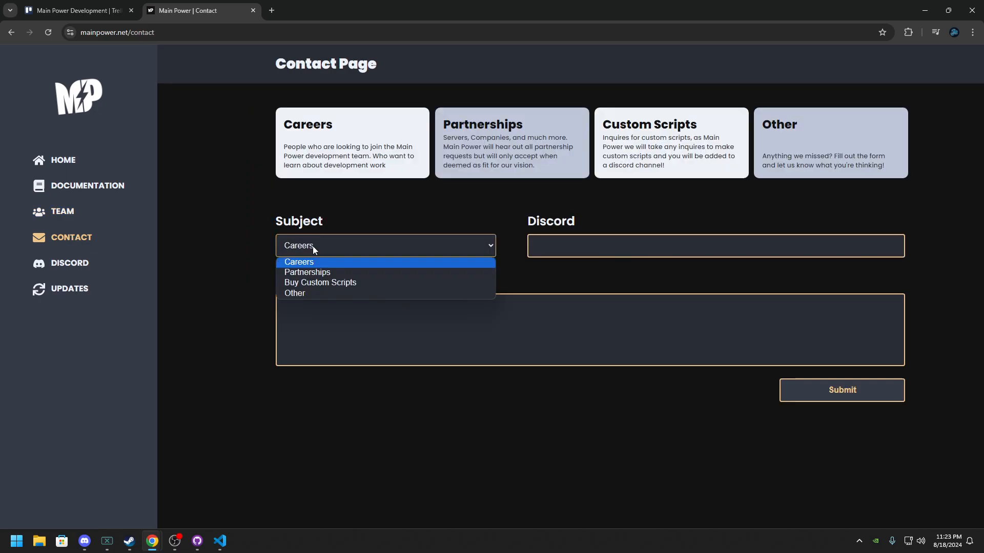
# Click into the Contact page's Discord name and message fields, leaving Careers as subject
pyautogui.click(716, 246)
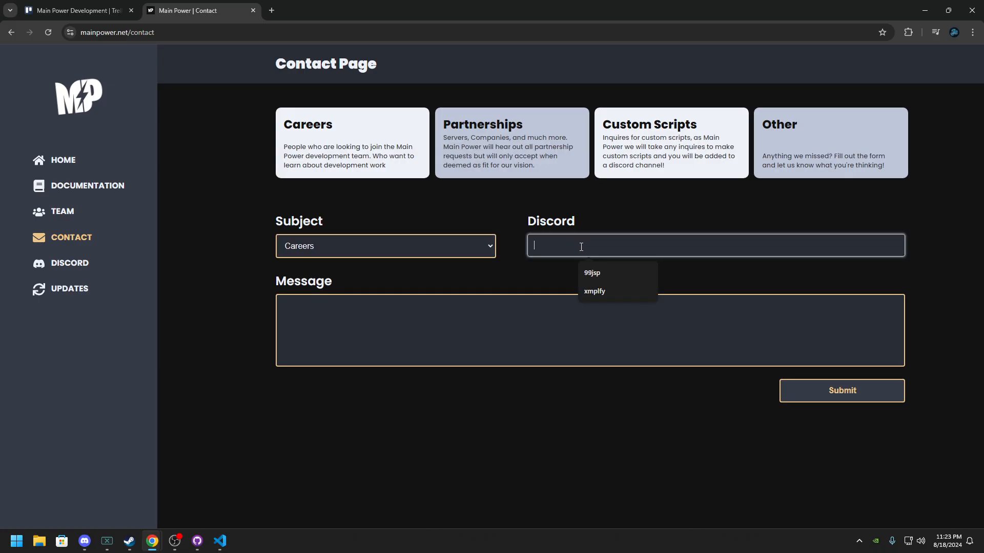
pyautogui.click(380, 310)
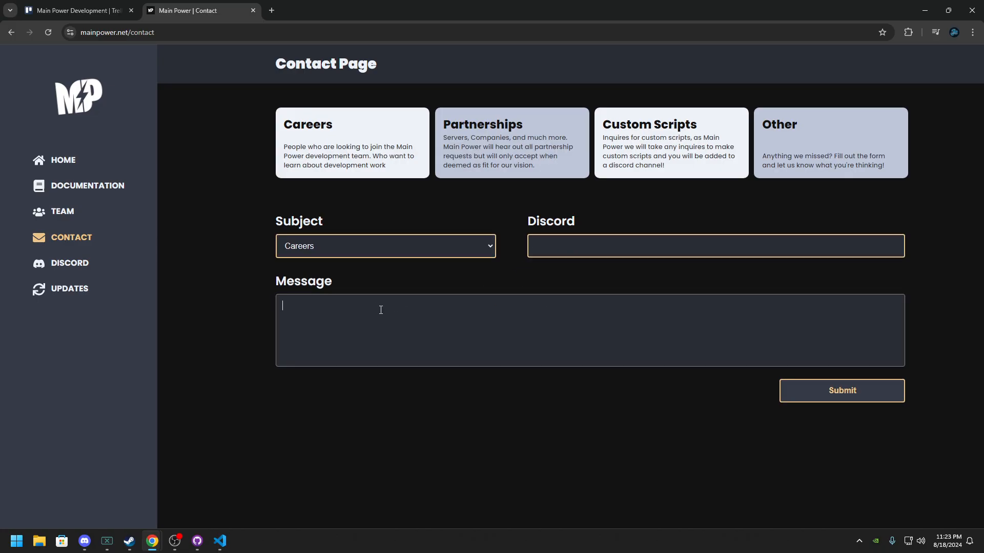
pyautogui.moveTo(190, 271)
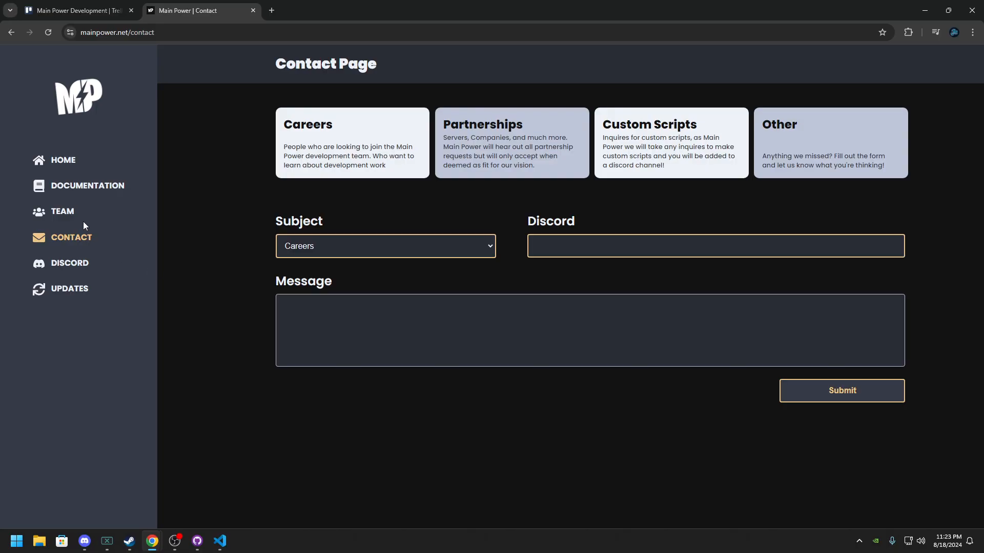
pyautogui.moveTo(85, 226)
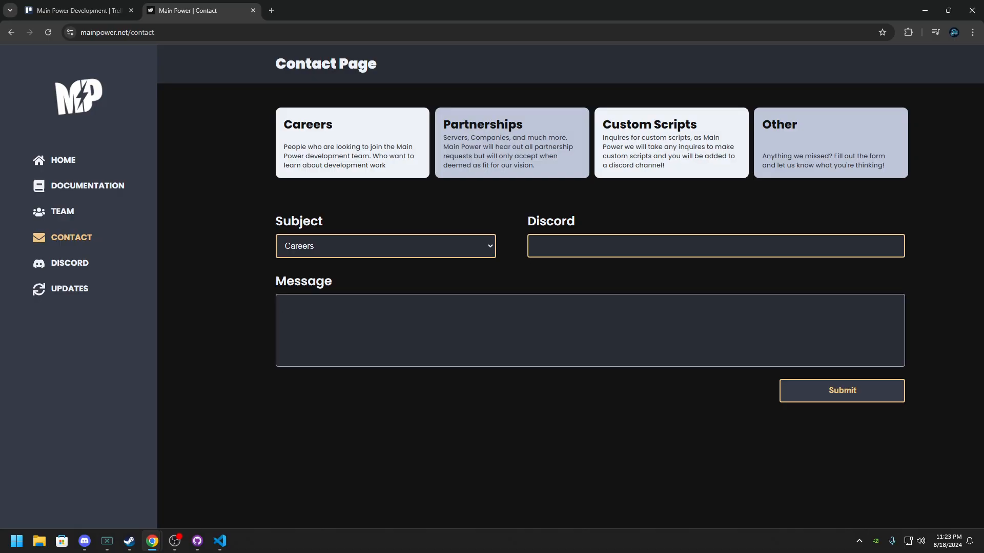
pyautogui.click(590, 329)
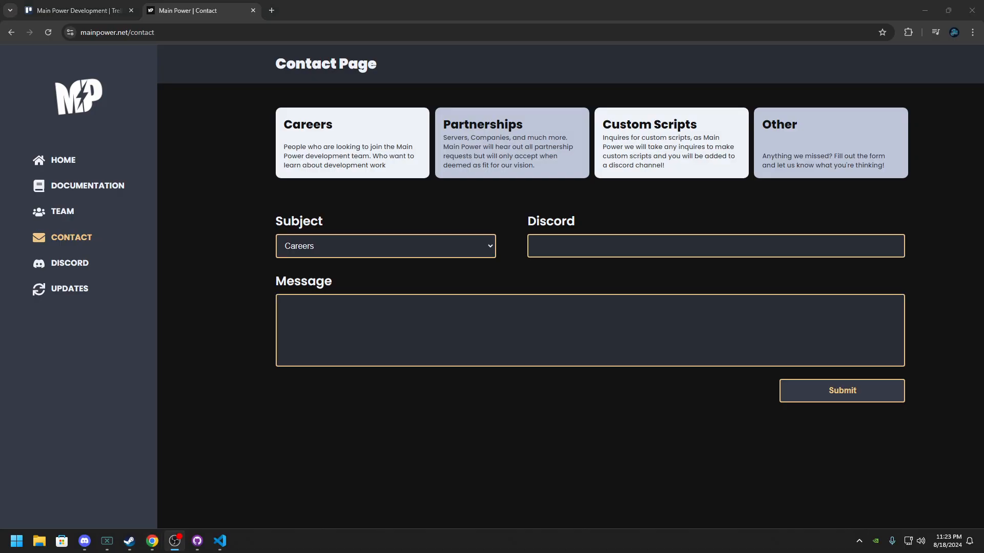